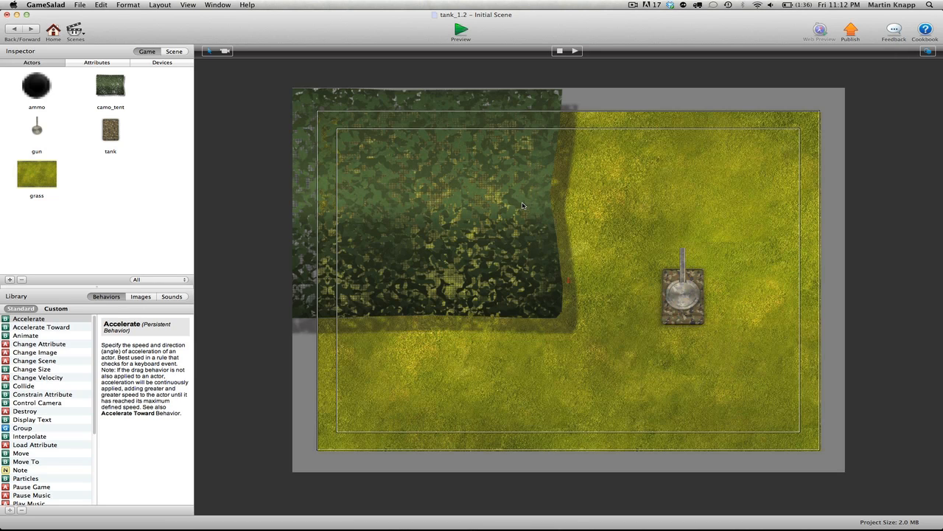
{"action": "mouse_move", "coordinate": [649, 253]}
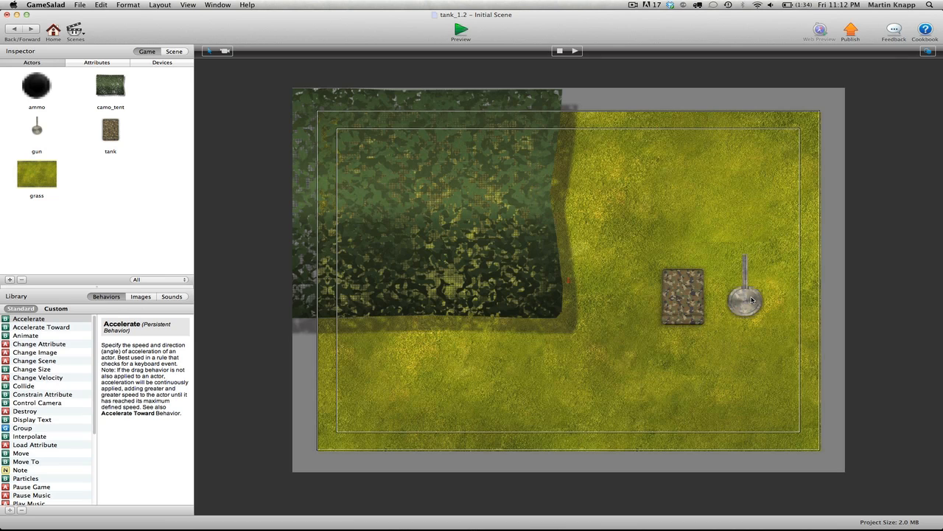
{"action": "mouse_move", "coordinate": [670, 227]}
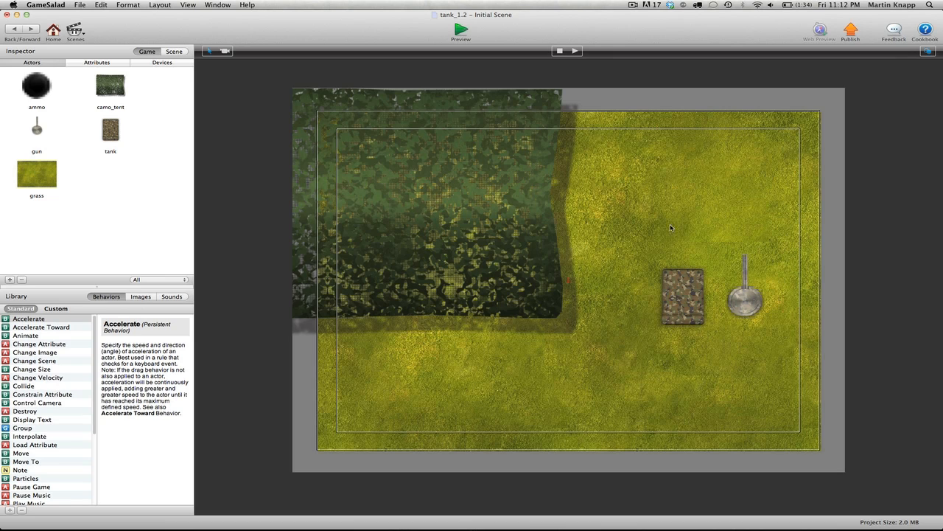
{"action": "mouse_move", "coordinate": [136, 65]}
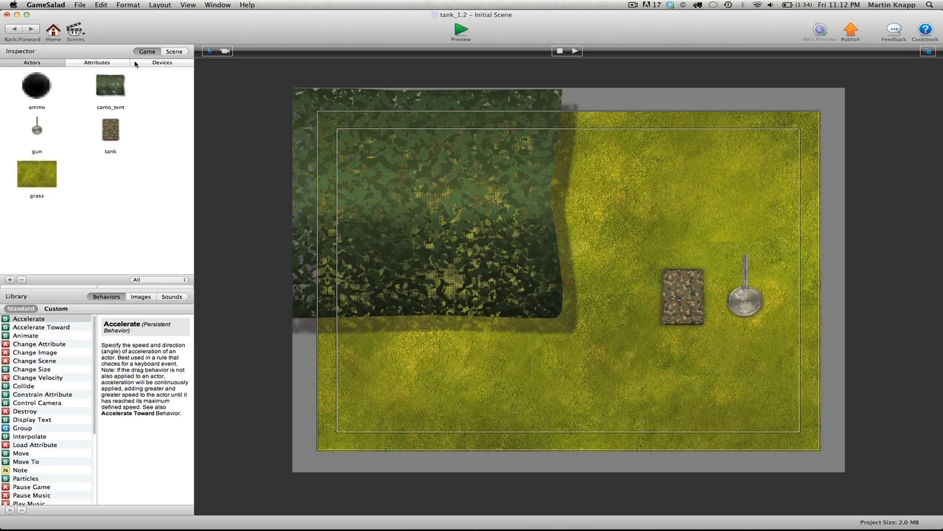
- Add a text game attribute named forward with value none
{"action": "left_click", "coordinate": [98, 62]}
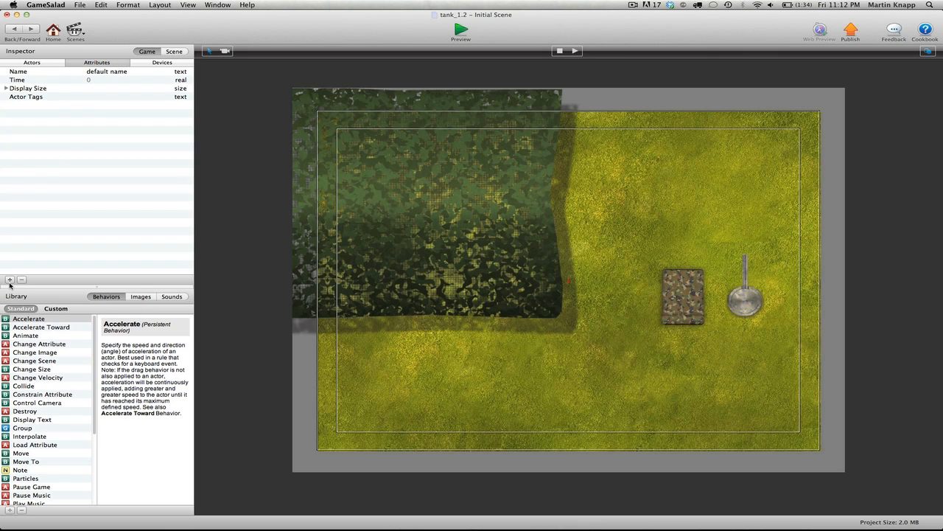
{"action": "left_click", "coordinate": [9, 280]}
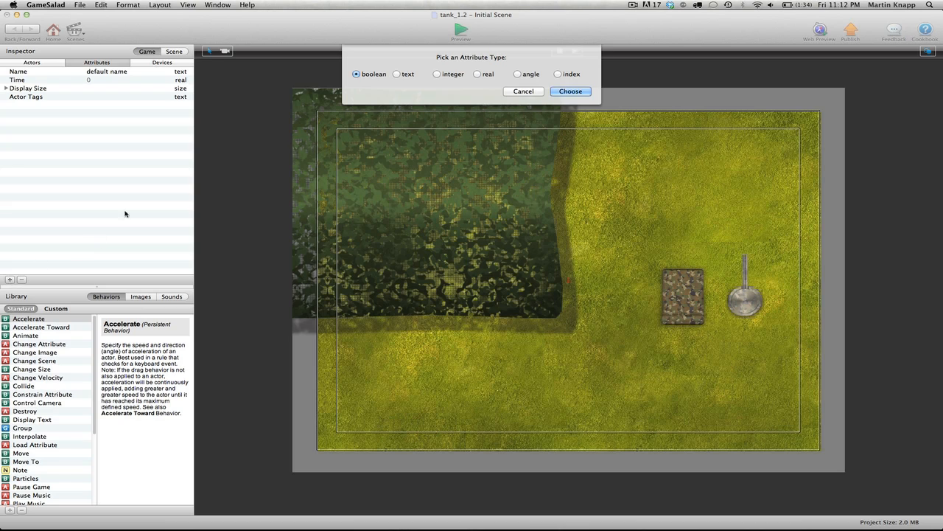
{"action": "mouse_move", "coordinate": [404, 95]}
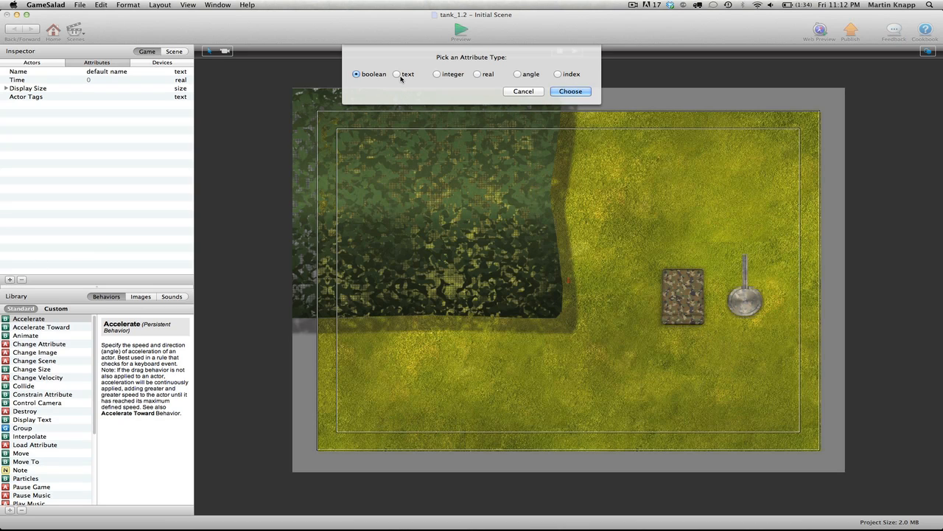
{"action": "left_click", "coordinate": [397, 74]}
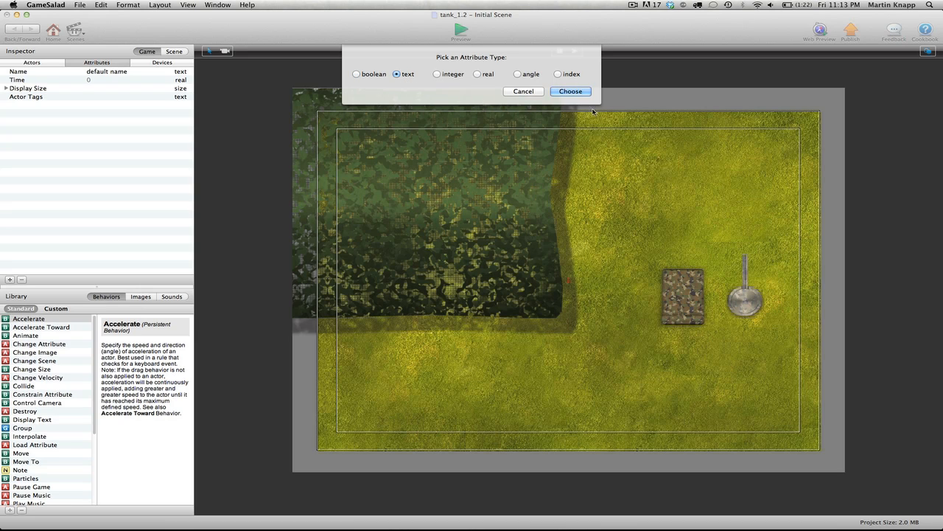
{"action": "left_click", "coordinate": [571, 91]}
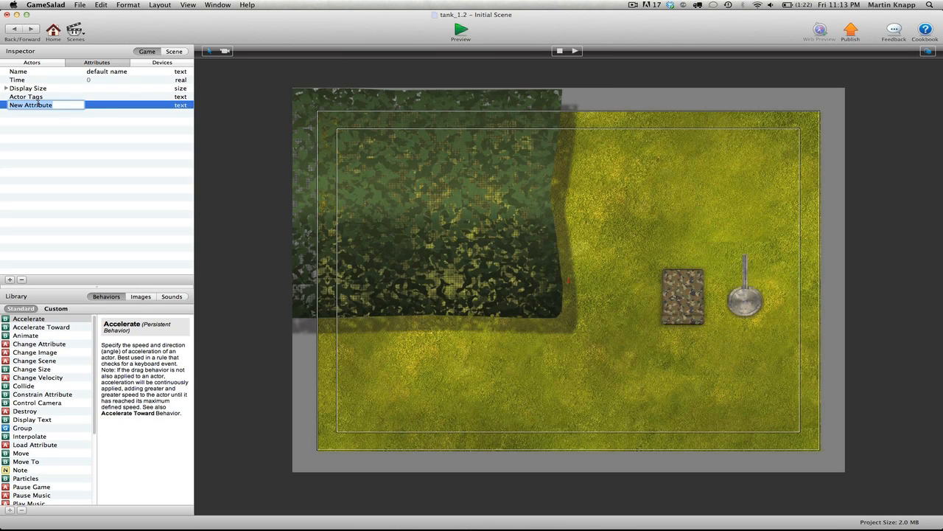
{"action": "type", "text": "forward"}
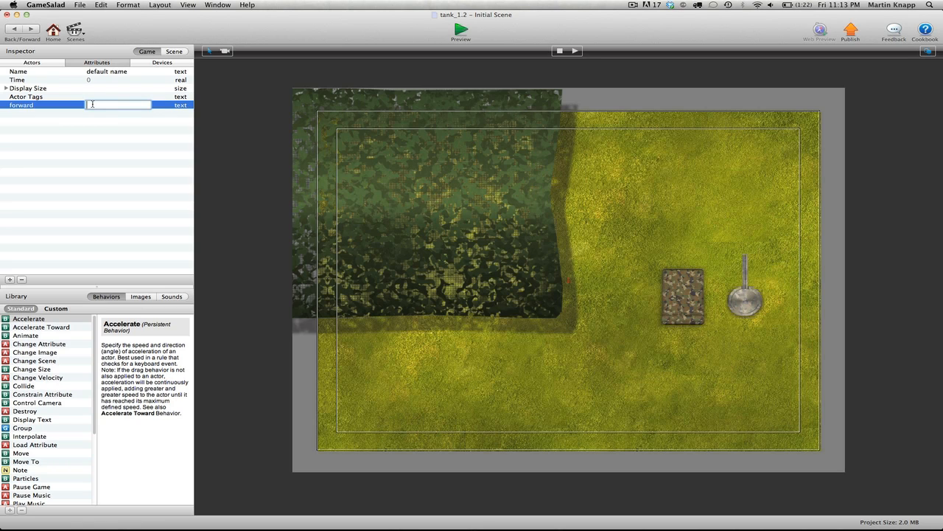
{"action": "type", "text": "none"}
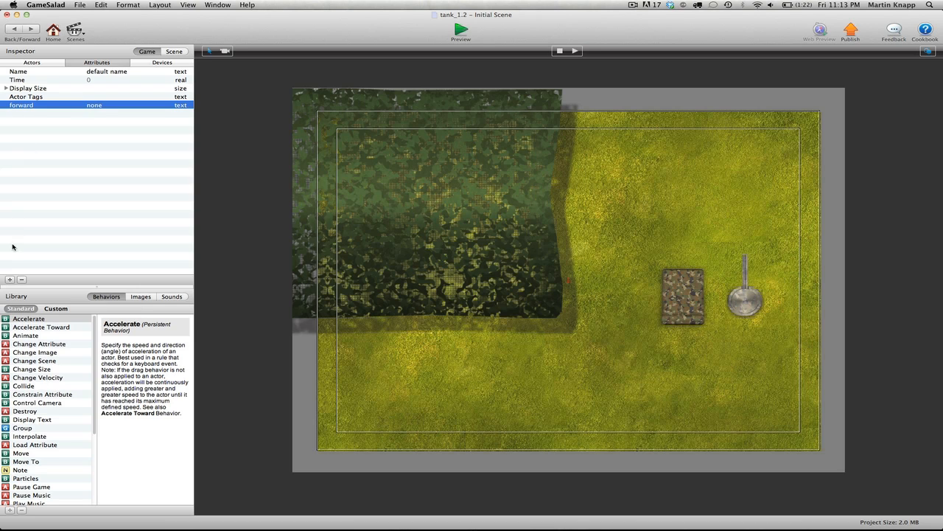
- Add two more text game attributes named back and left
{"action": "left_click", "coordinate": [9, 280]}
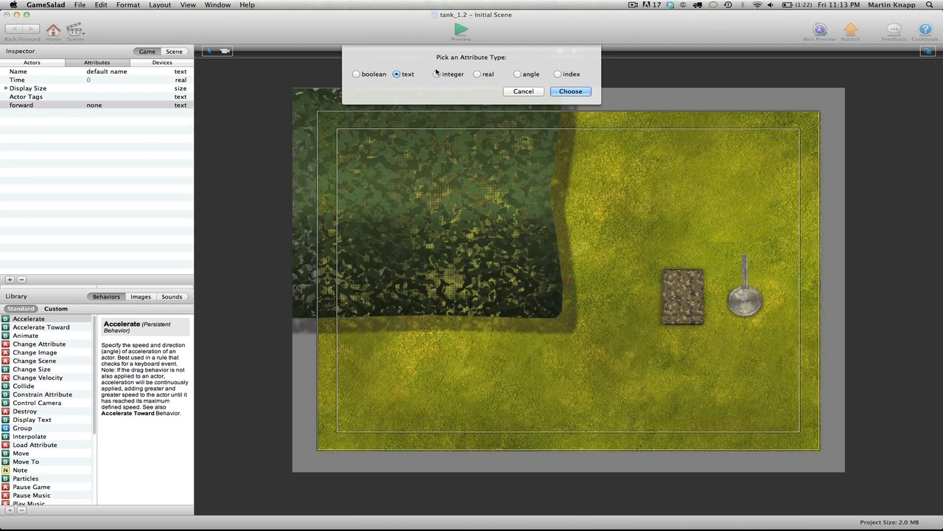
{"action": "left_click", "coordinate": [571, 91]}
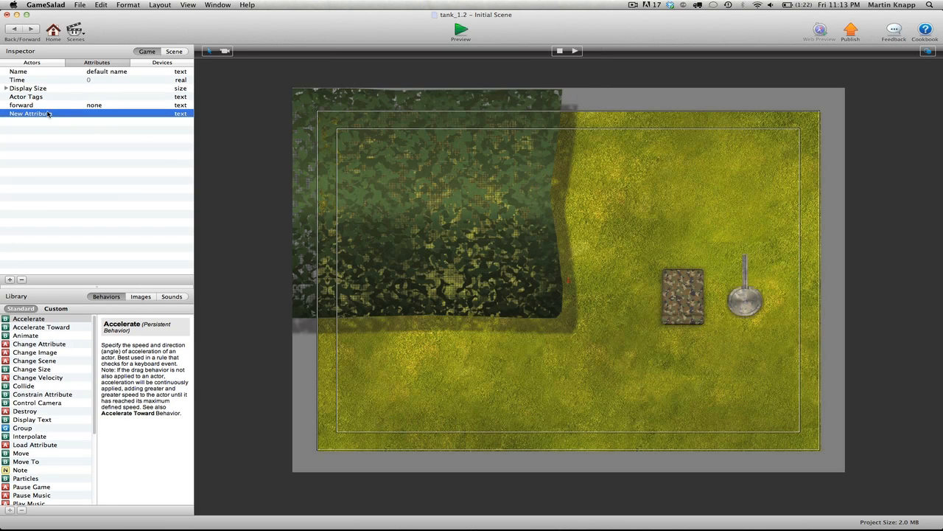
{"action": "double_click", "coordinate": [29, 112]}
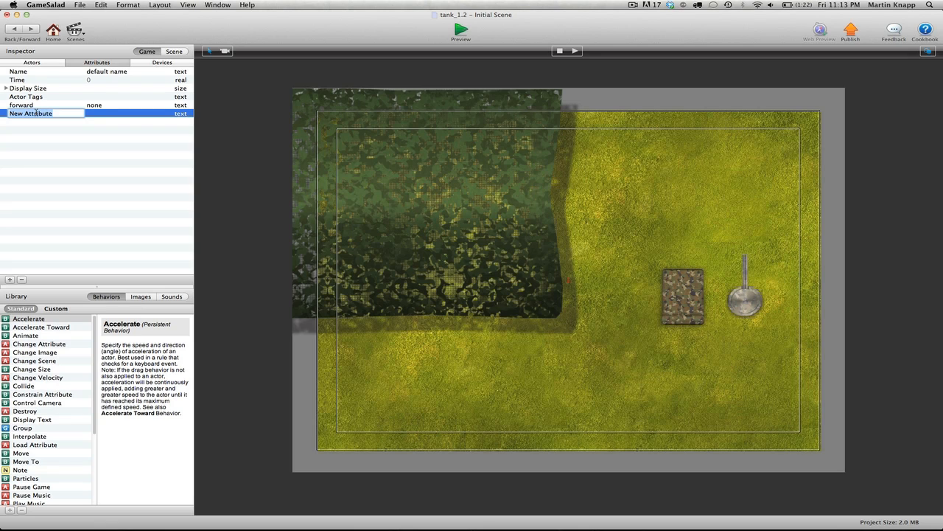
{"action": "type", "text": "back"}
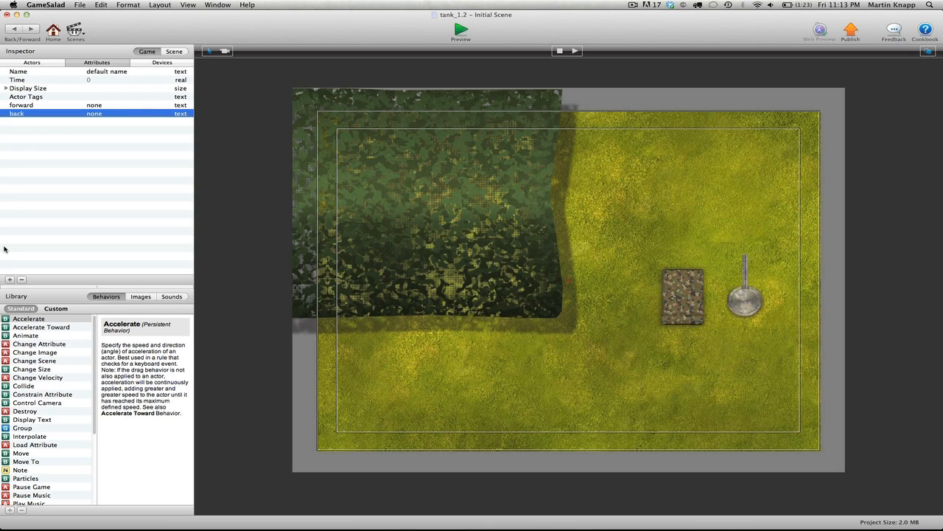
{"action": "left_click", "coordinate": [9, 280]}
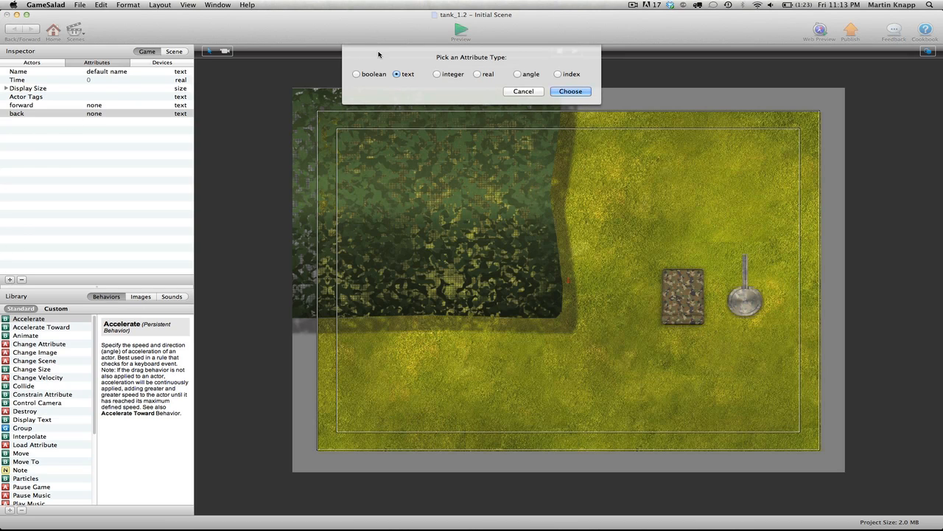
{"action": "left_click", "coordinate": [571, 91]}
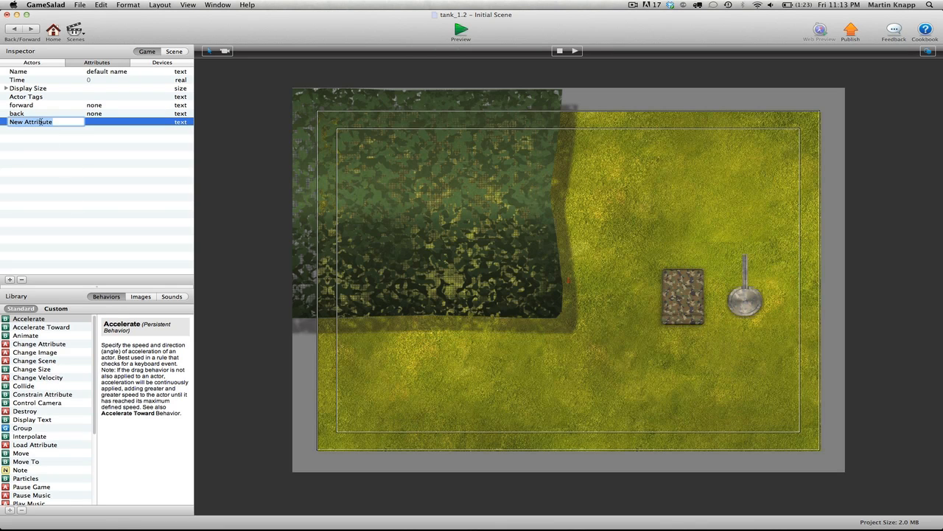
{"action": "type", "text": "left"}
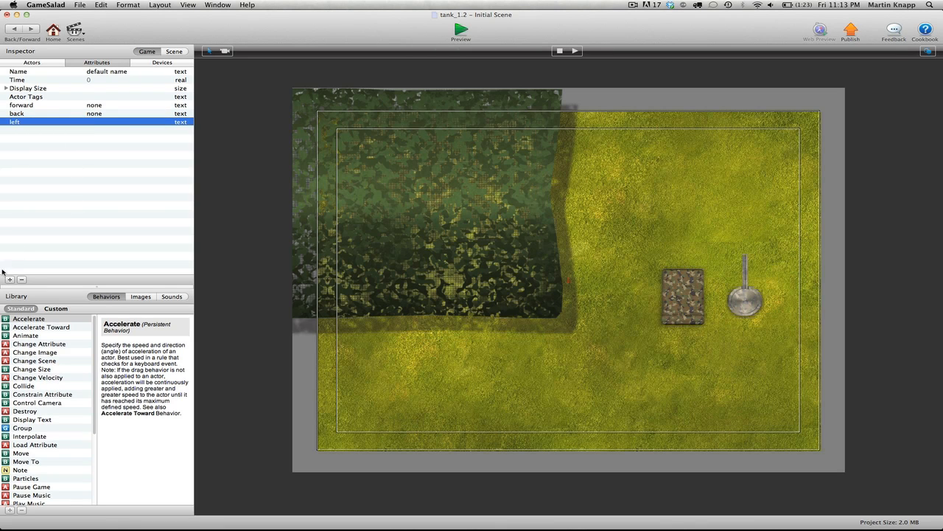
- Add a fourth text game attribute named right
{"action": "left_click", "coordinate": [9, 281]}
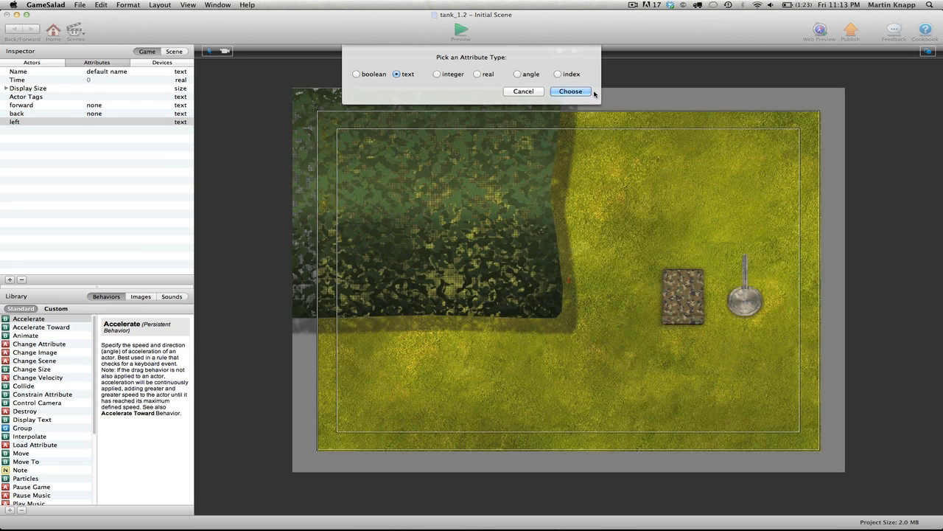
{"action": "left_click", "coordinate": [571, 91]}
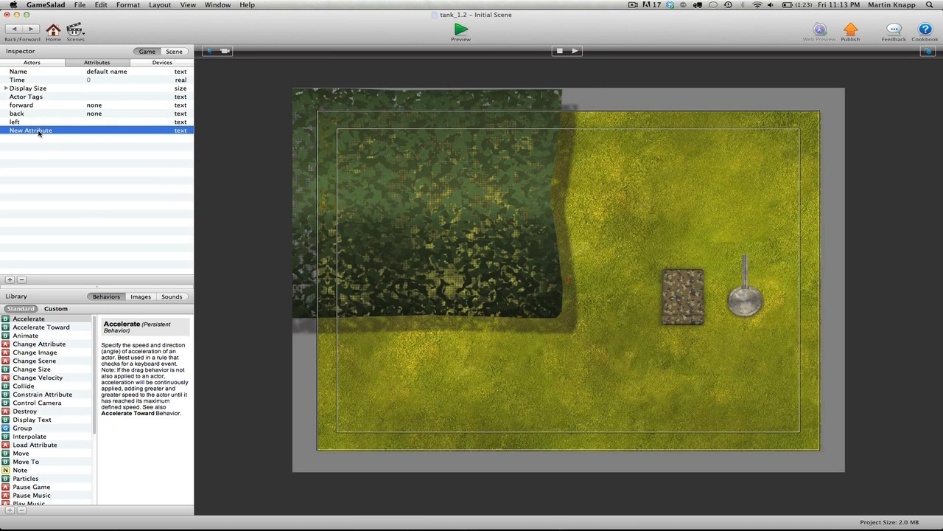
{"action": "type", "text": "right"}
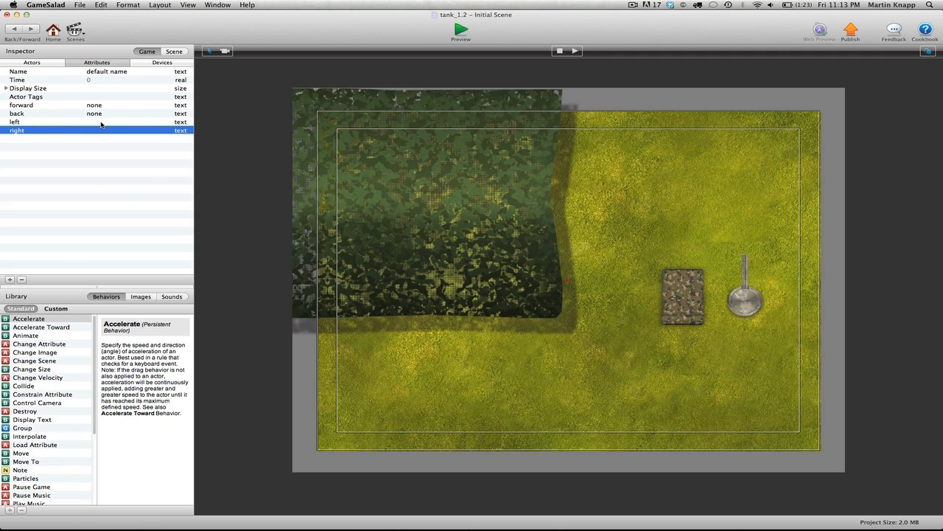
{"action": "left_click", "coordinate": [117, 129]}
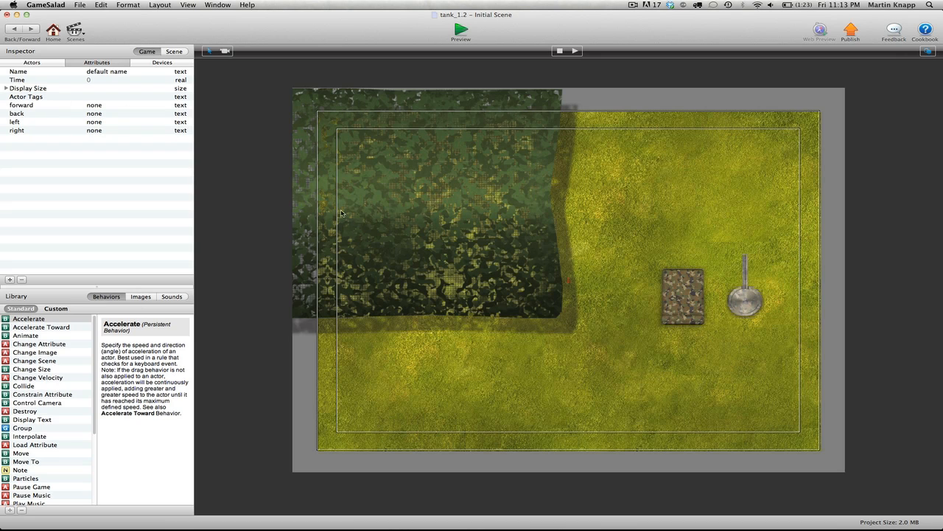
{"action": "mouse_move", "coordinate": [29, 146]}
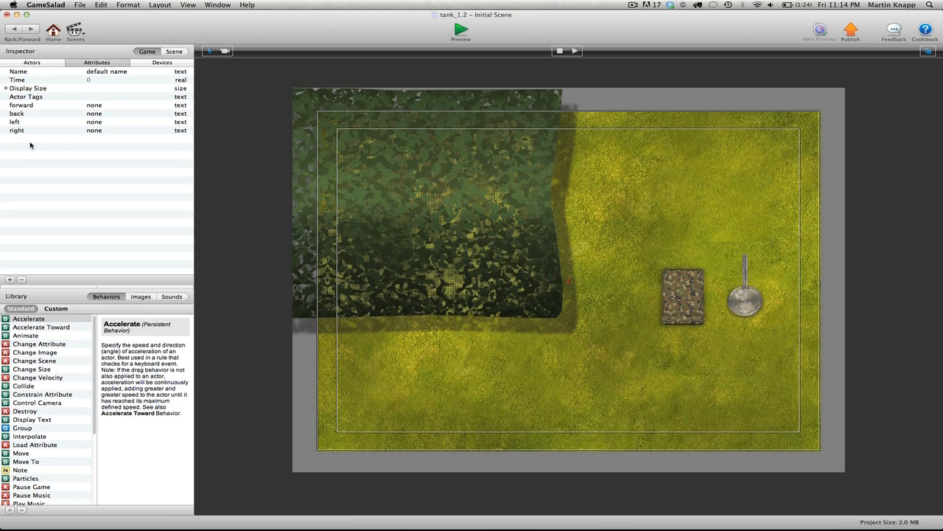
{"action": "mouse_move", "coordinate": [389, 192]}
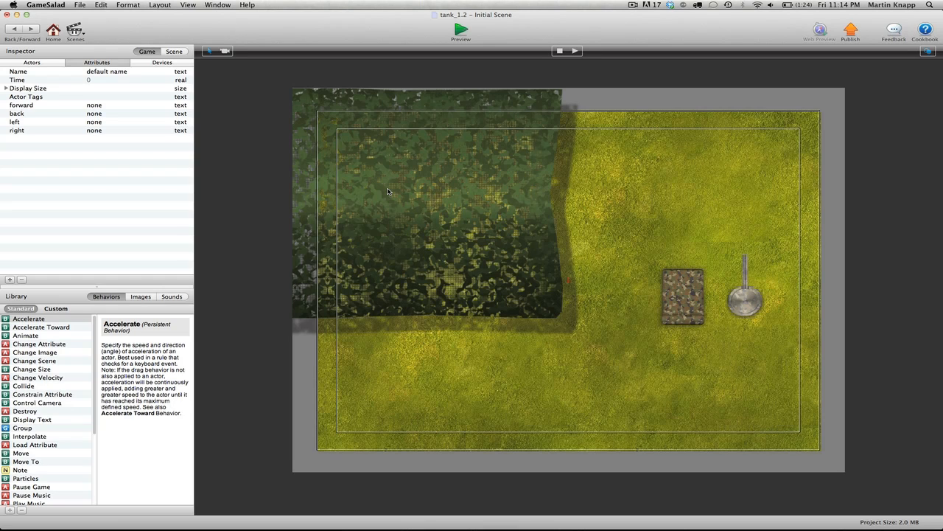
{"action": "mouse_move", "coordinate": [488, 71]}
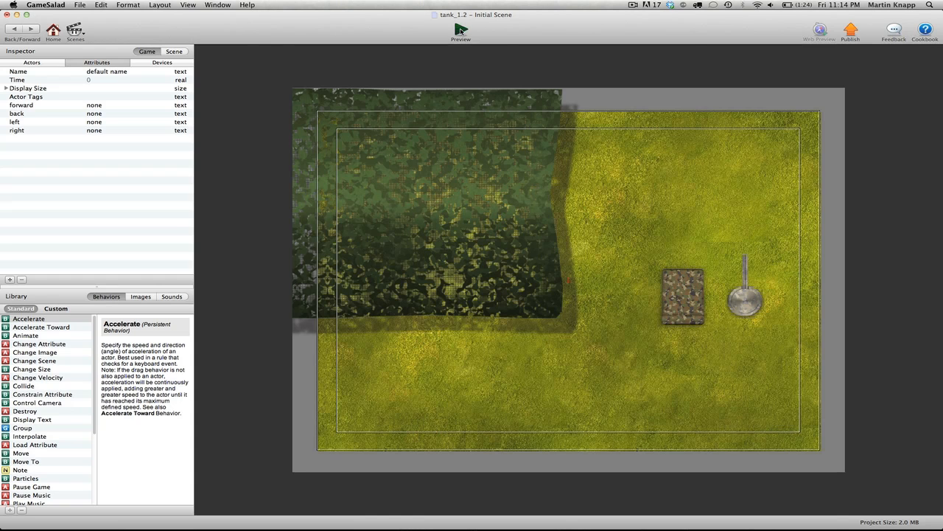
{"action": "left_click", "coordinate": [460, 29]}
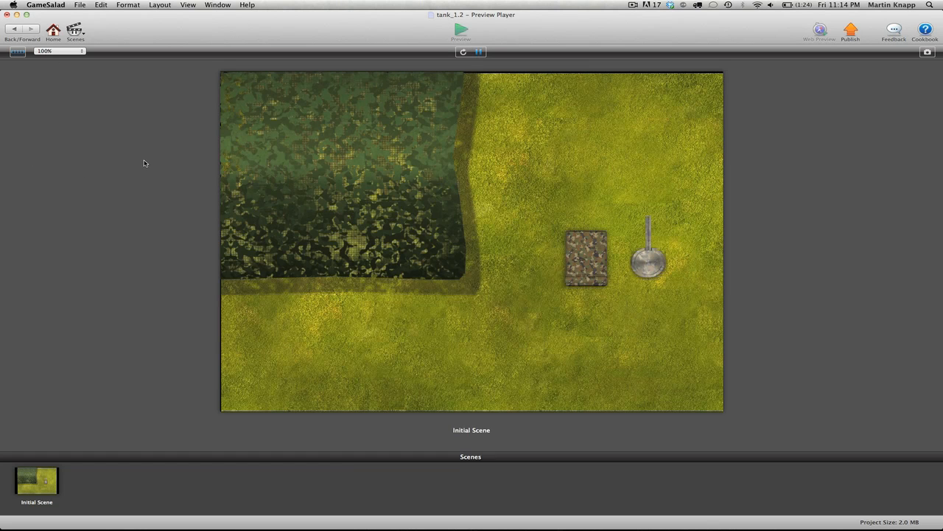
{"action": "mouse_move", "coordinate": [475, 257]}
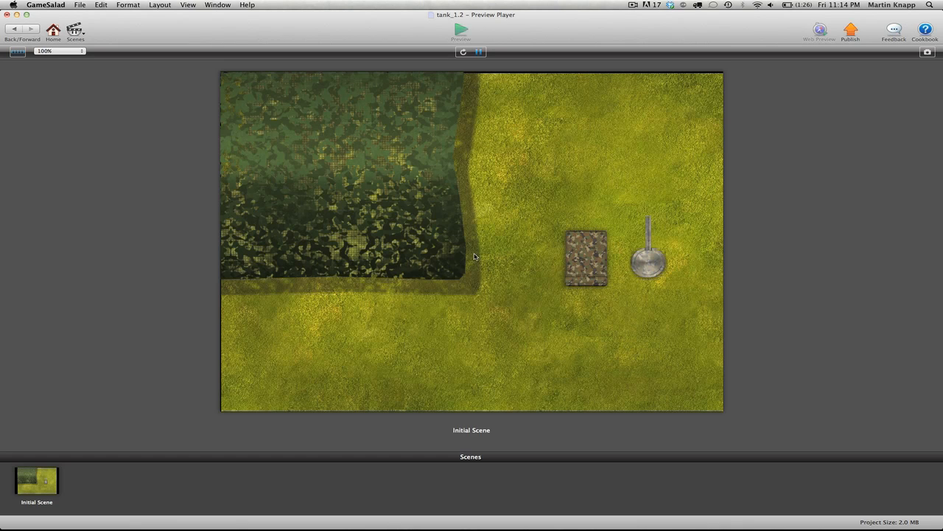
{"action": "mouse_move", "coordinate": [353, 286]}
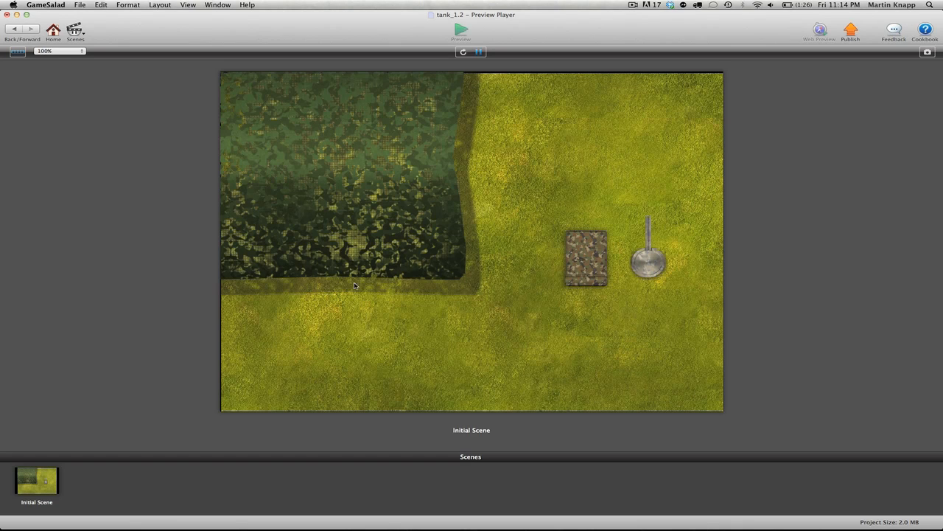
{"action": "mouse_move", "coordinate": [655, 243]}
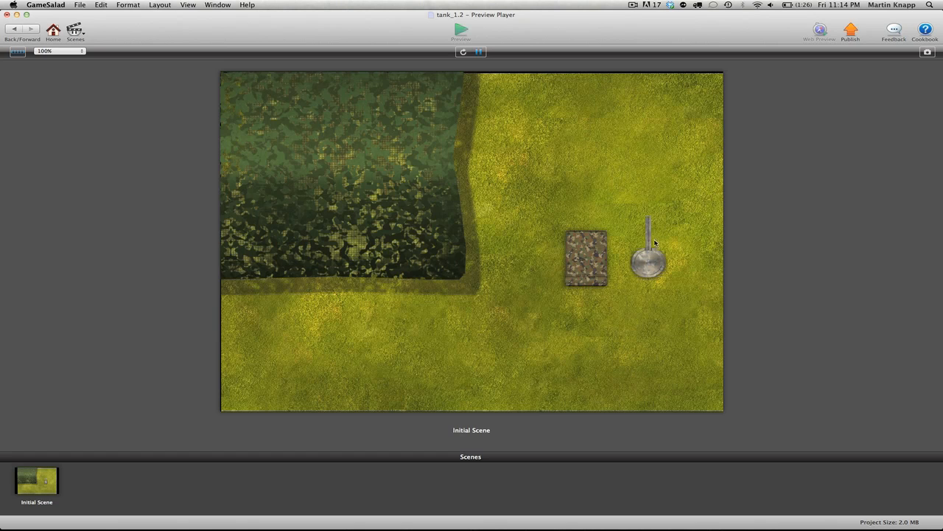
{"action": "left_click", "coordinate": [463, 50]}
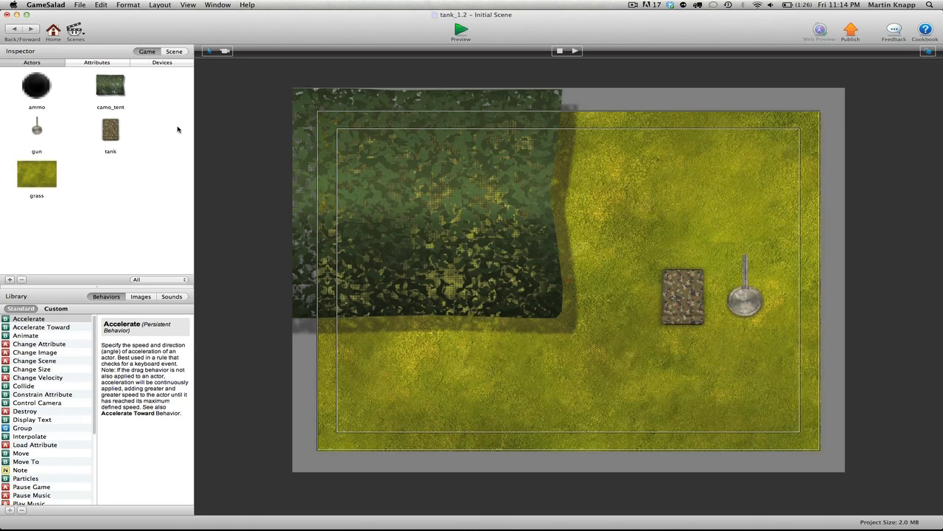
{"action": "mouse_move", "coordinate": [274, 124]}
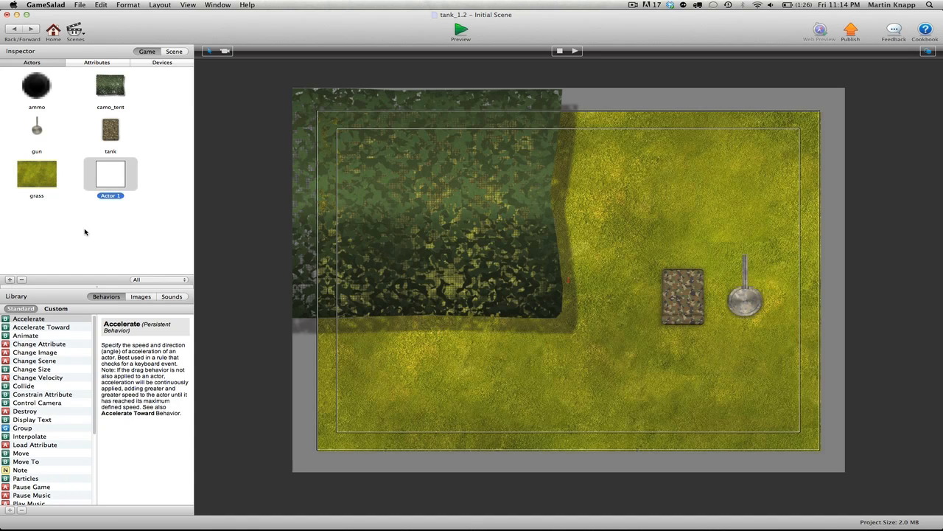
- Create new blank actors Actor 1 through Actor 4 in the Actors library
{"action": "left_click", "coordinate": [9, 280]}
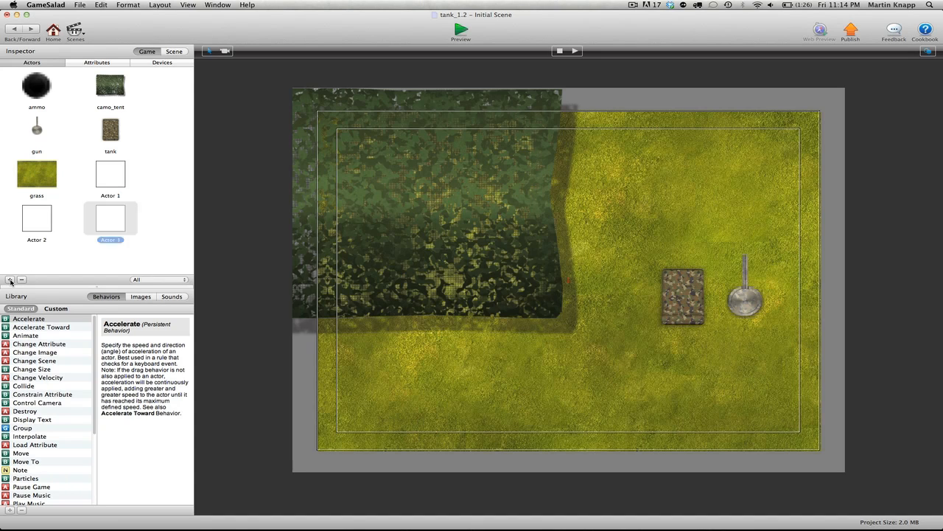
{"action": "left_click", "coordinate": [9, 280]}
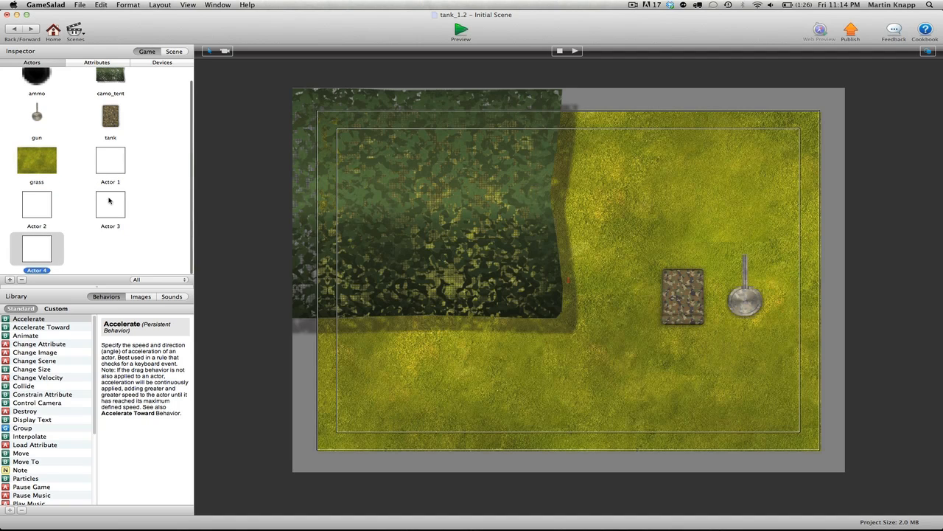
{"action": "mouse_move", "coordinate": [115, 170]}
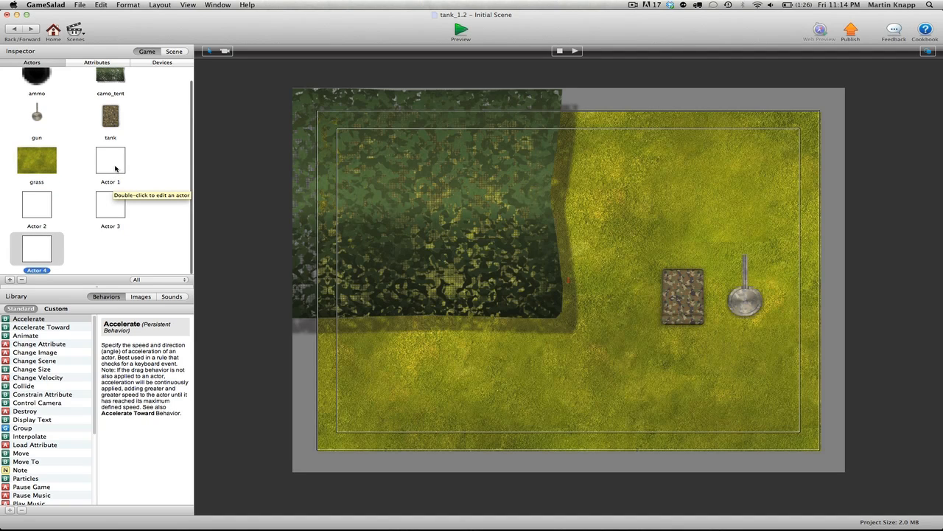
- Give Actor 1 a Display Text behavior whose text is the game.forward attribute
{"action": "double_click", "coordinate": [109, 159]}
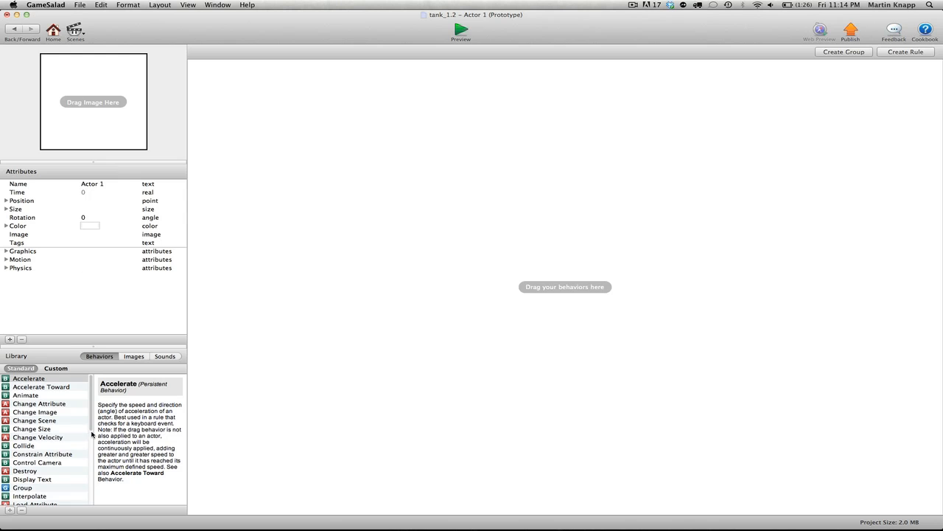
{"action": "scroll", "scroll_direction": "down", "scroll_amount": 3}
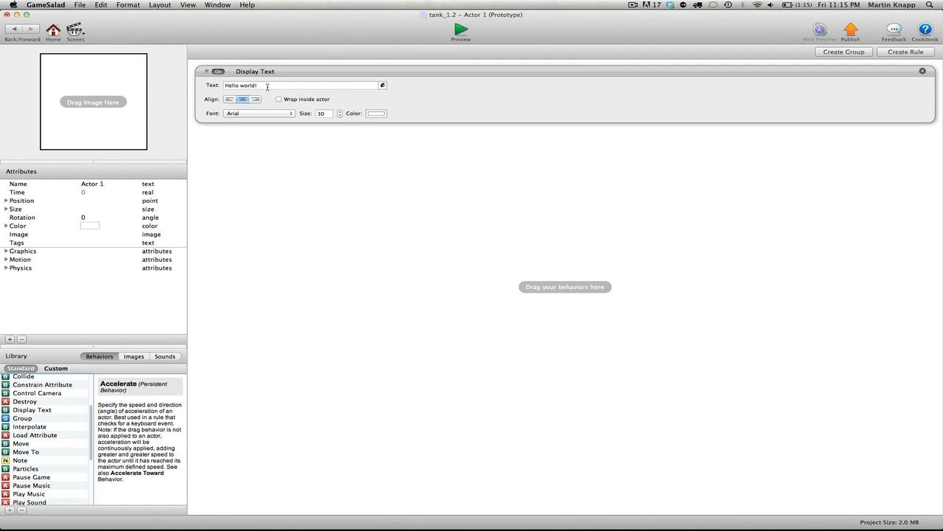
{"action": "left_click", "coordinate": [382, 84]}
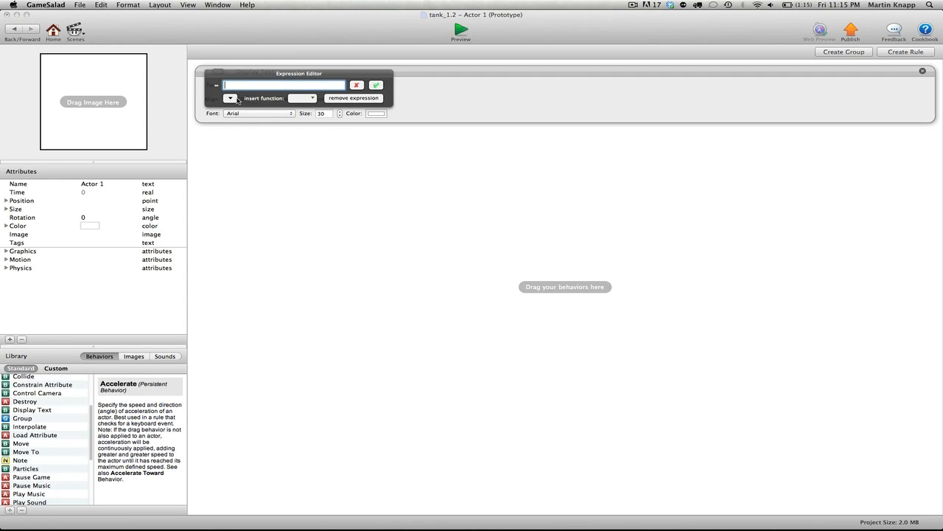
{"action": "left_click", "coordinate": [230, 97]}
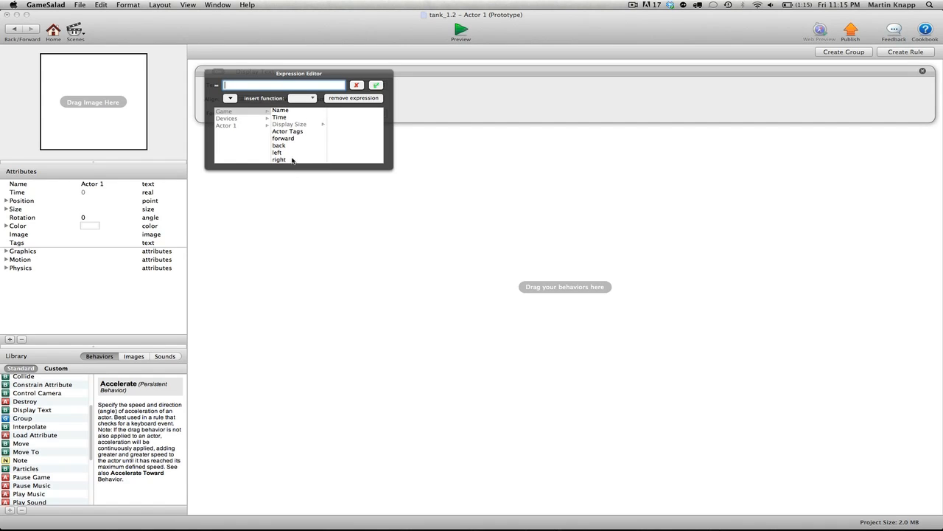
{"action": "mouse_move", "coordinate": [289, 149]}
{"action": "type", "text": "Hello world!"}
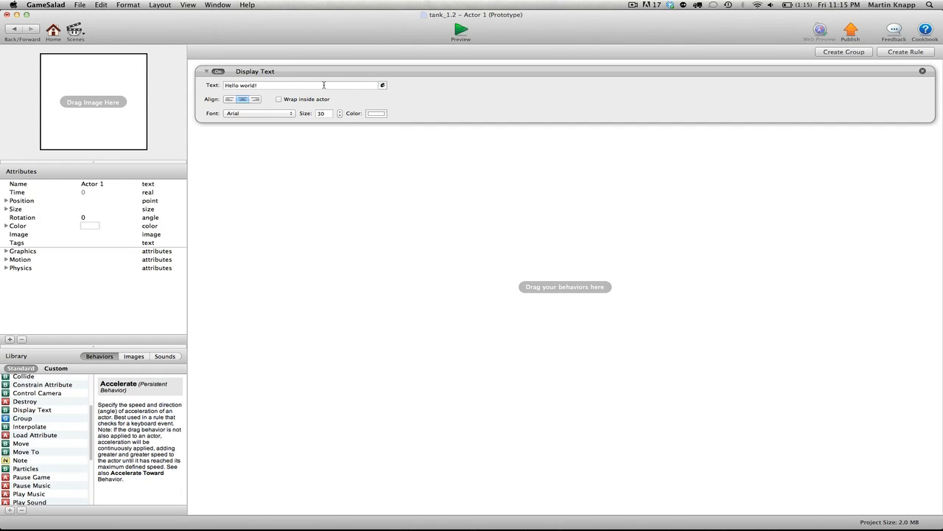
{"action": "left_click", "coordinate": [382, 84]}
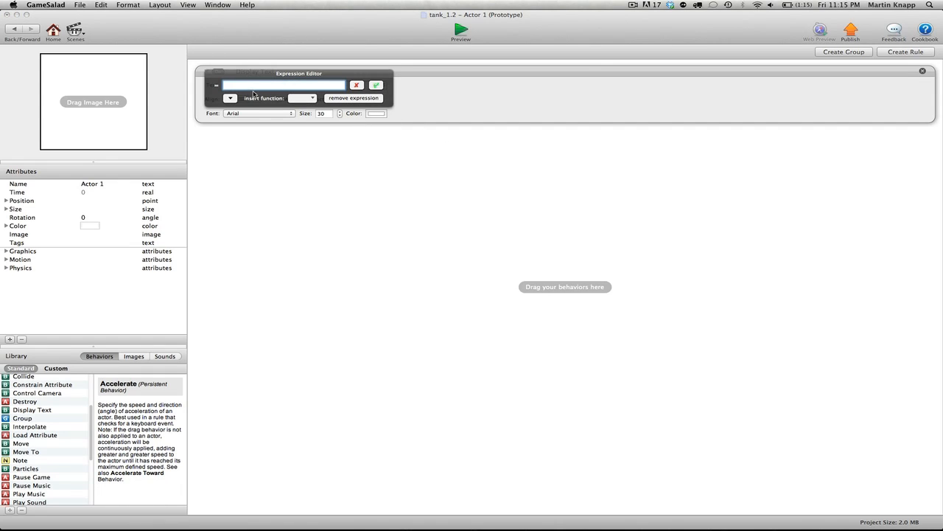
{"action": "left_click", "coordinate": [230, 97]}
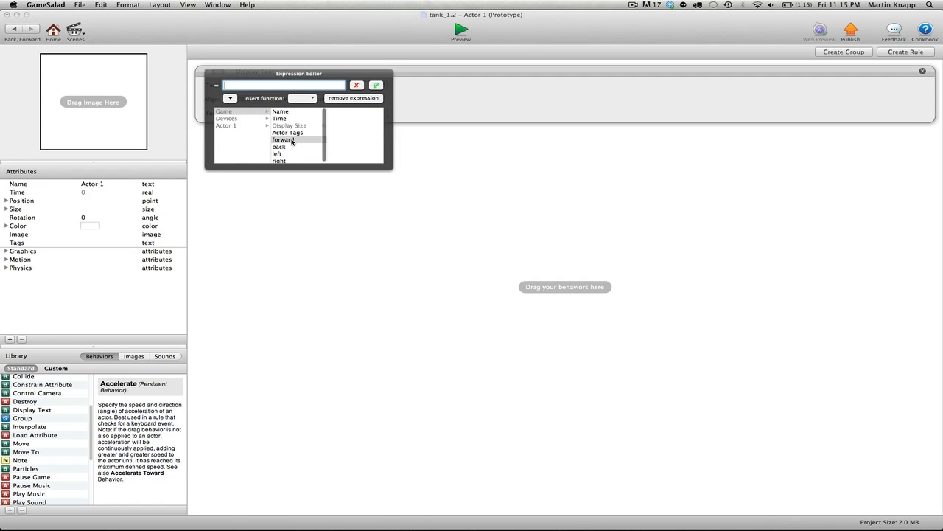
{"action": "double_click", "coordinate": [283, 140]}
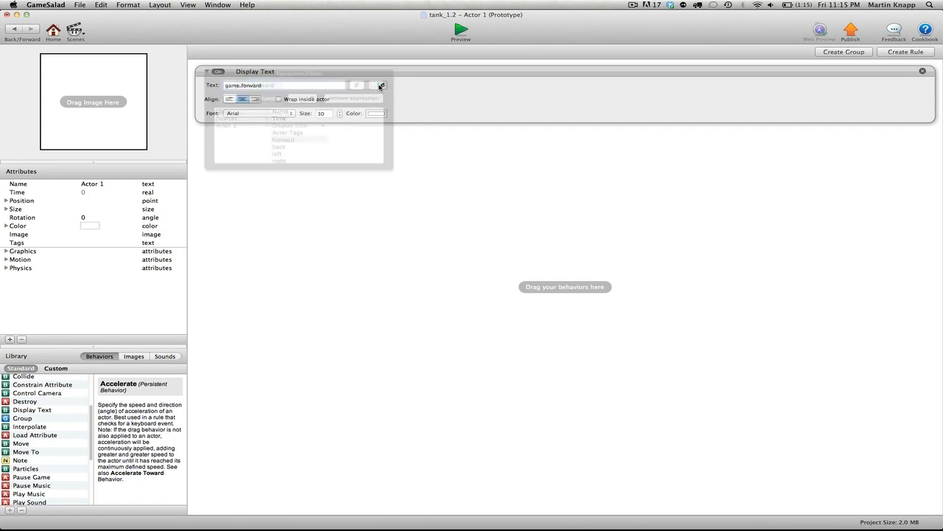
- Set the displayed text colour to black and return to the tank scene
{"action": "left_click", "coordinate": [375, 112]}
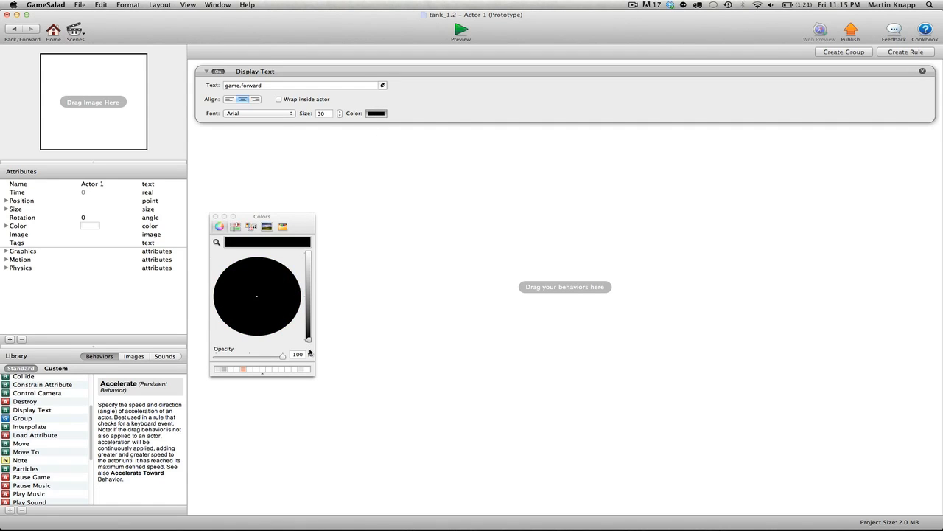
{"action": "left_click", "coordinate": [218, 215]}
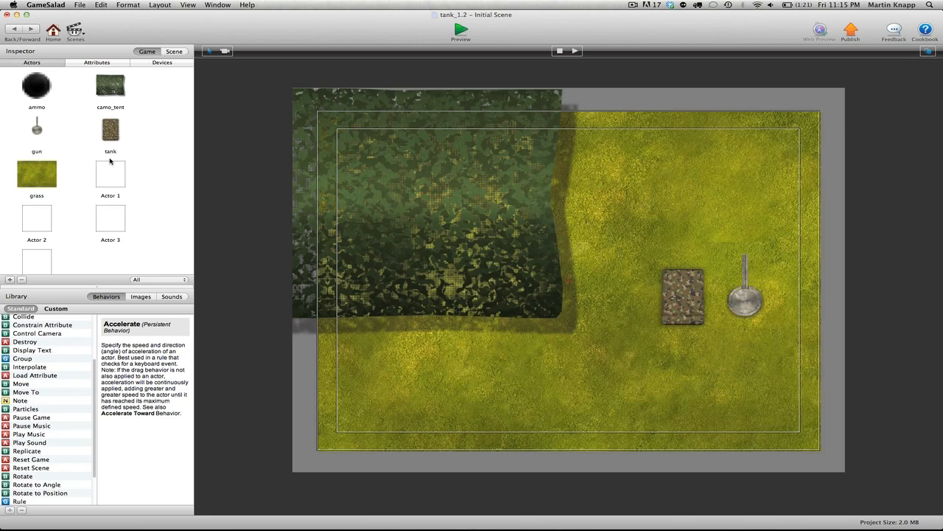
{"action": "mouse_move", "coordinate": [111, 184]}
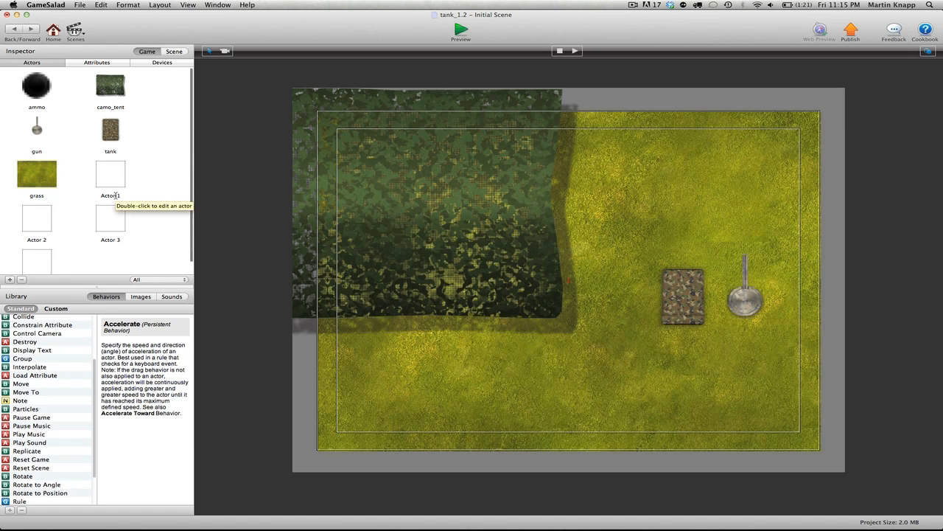
- Rename Actor 1 to the forward text actor and place it at the scene's lower left
{"action": "type", "text": "fd"}
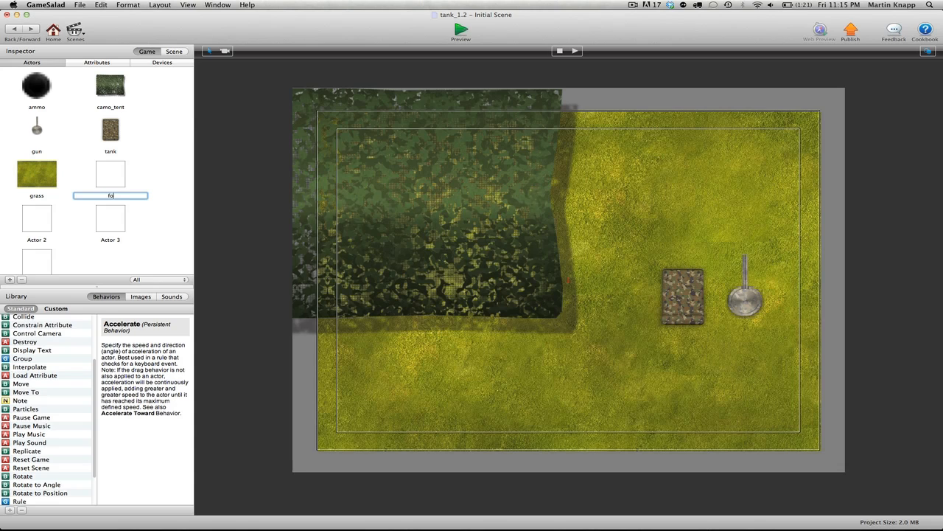
{"action": "type", "text": "forward te"}
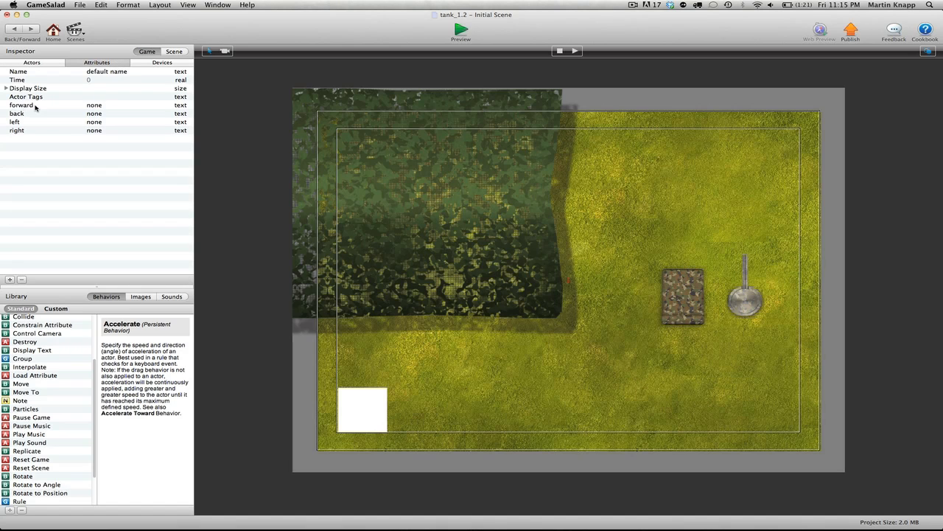
- Run the preview to confirm the forward text actor shows none
{"action": "left_click", "coordinate": [460, 30]}
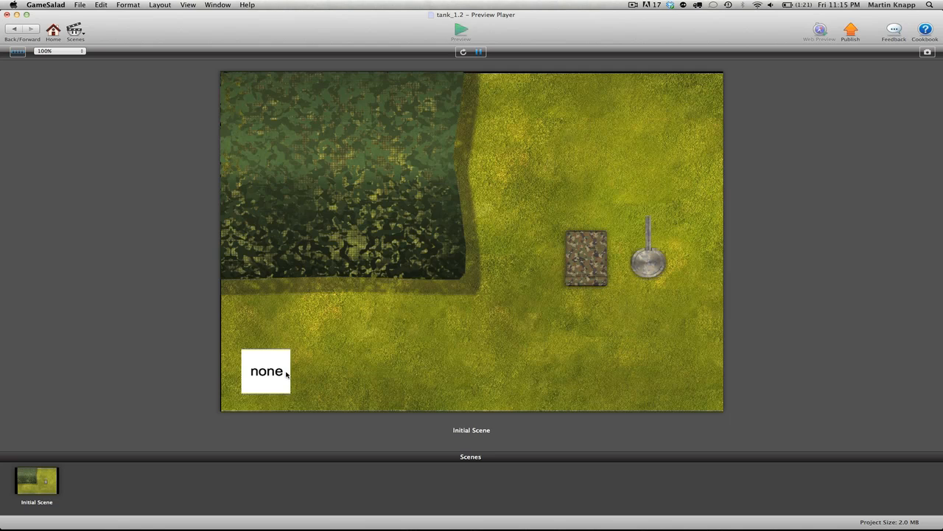
{"action": "mouse_move", "coordinate": [320, 362]}
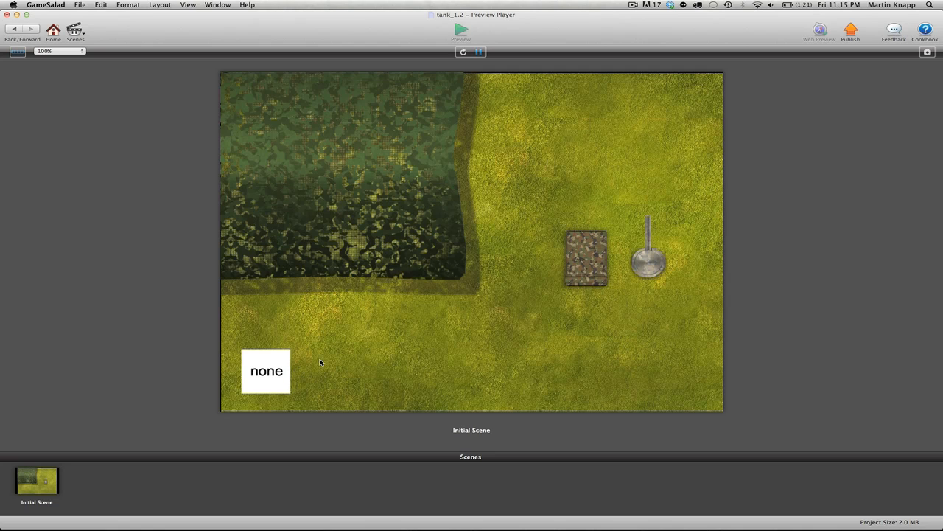
{"action": "mouse_move", "coordinate": [300, 363]}
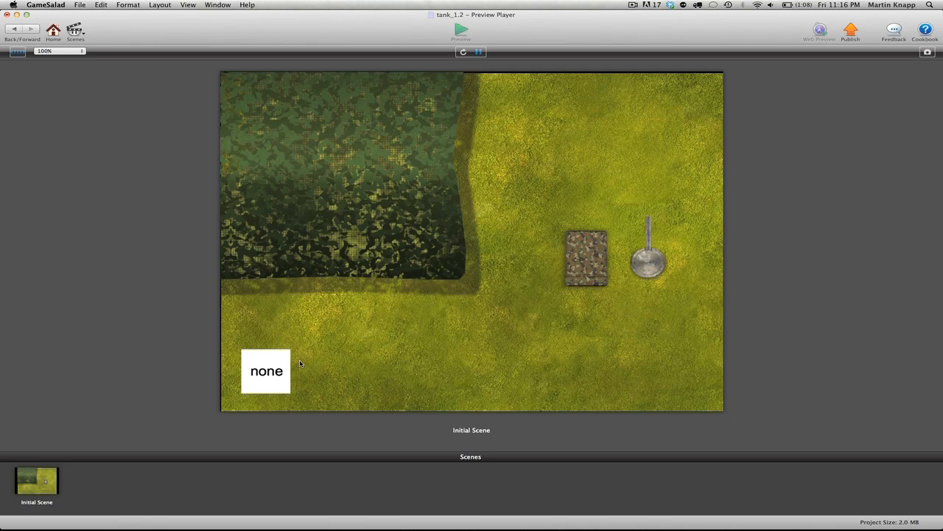
{"action": "mouse_move", "coordinate": [270, 395]}
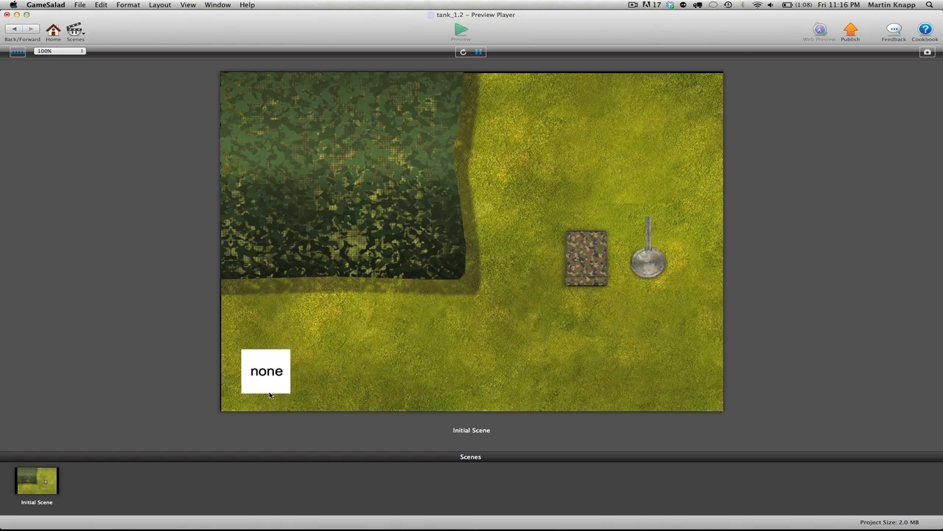
{"action": "mouse_move", "coordinate": [454, 318]}
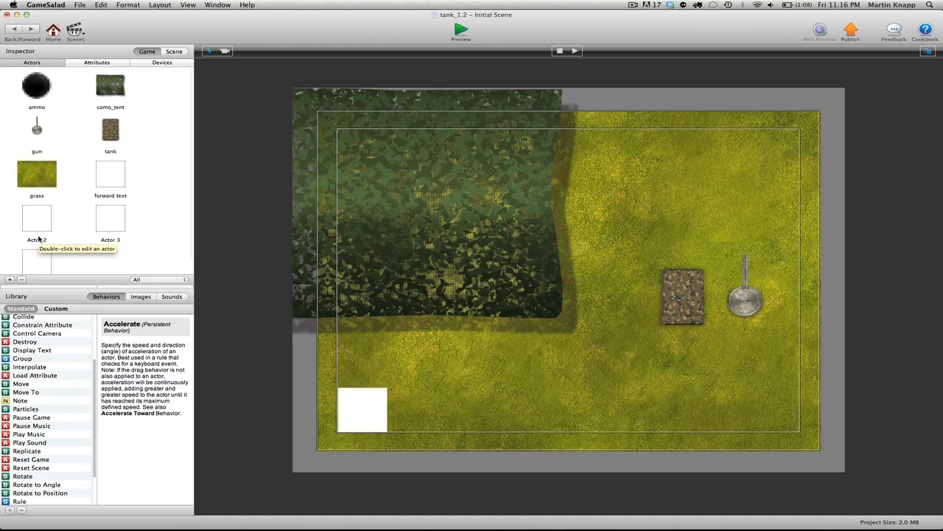
- Rename Actors 2–4 to Back txt, Left text and right text, then edit Back txt
{"action": "double_click", "coordinate": [36, 239]}
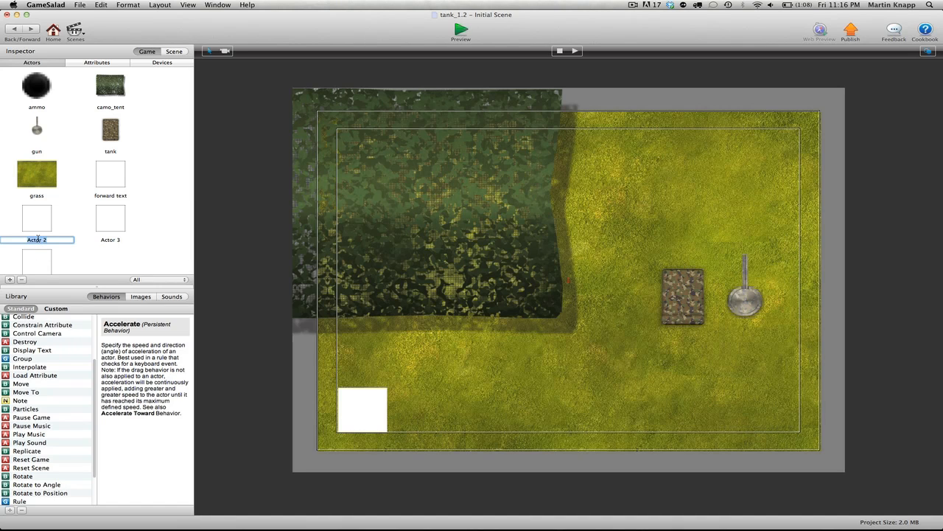
{"action": "type", "text": "Back txt"}
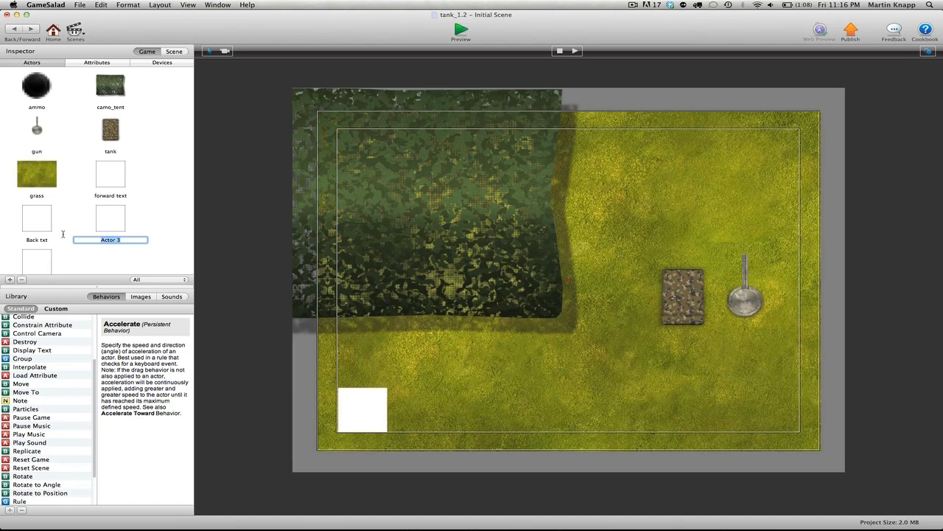
{"action": "type", "text": "Left text"}
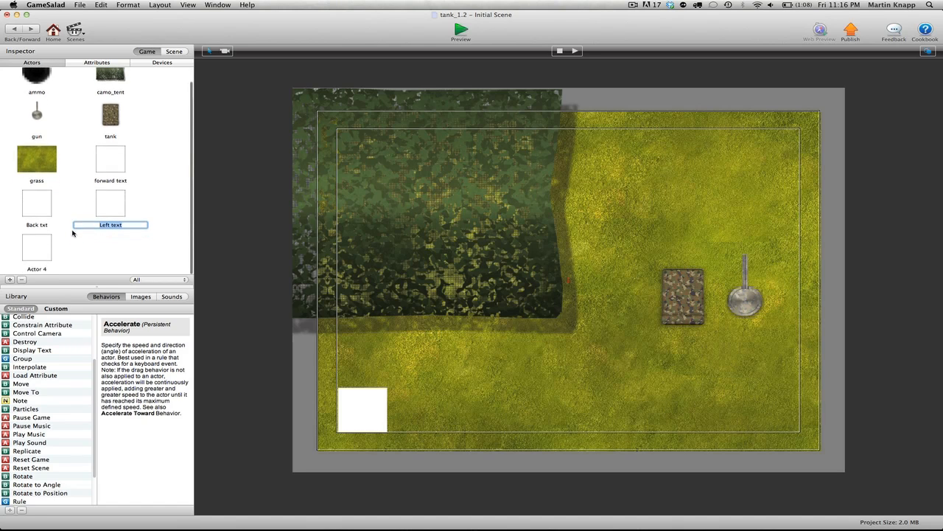
{"action": "left_click", "coordinate": [36, 270]}
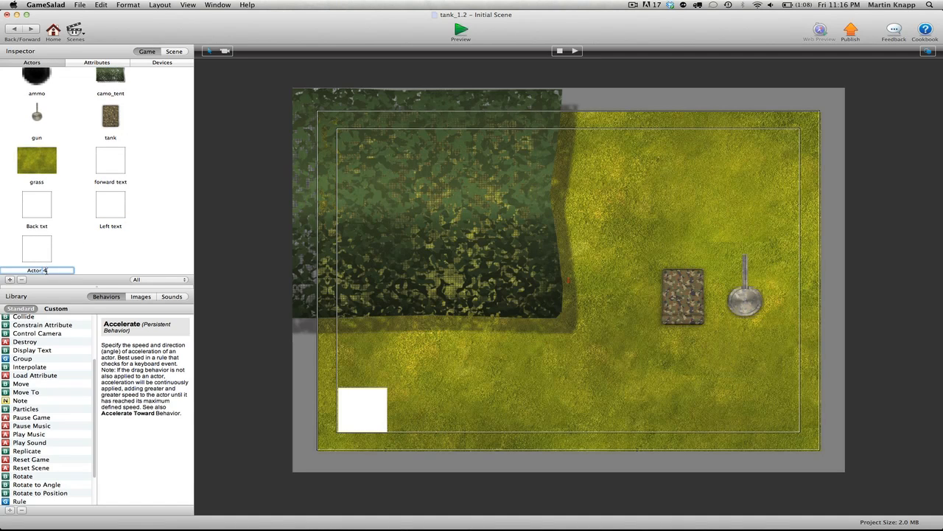
{"action": "type", "text": "right text"}
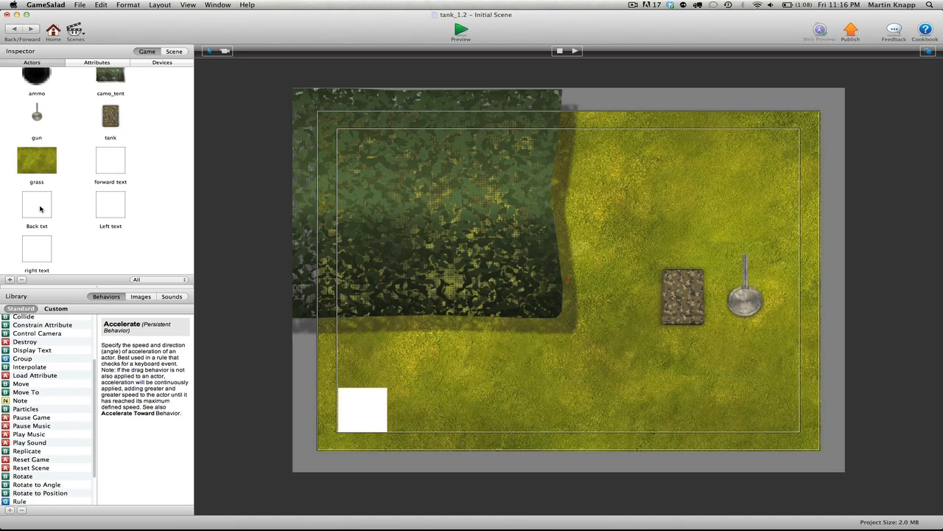
{"action": "double_click", "coordinate": [35, 207]}
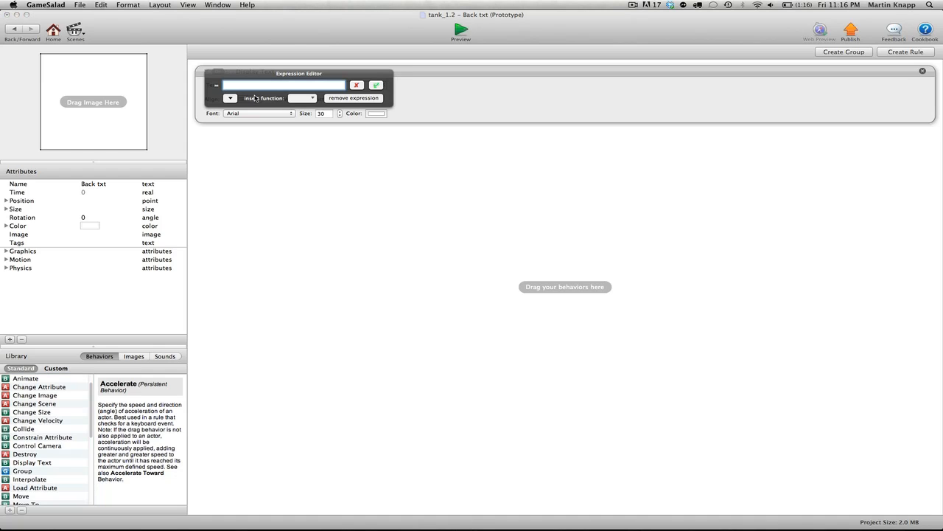
- Set Back txt's Display Text to game.back in black and copy the behavior
{"action": "left_click", "coordinate": [230, 97]}
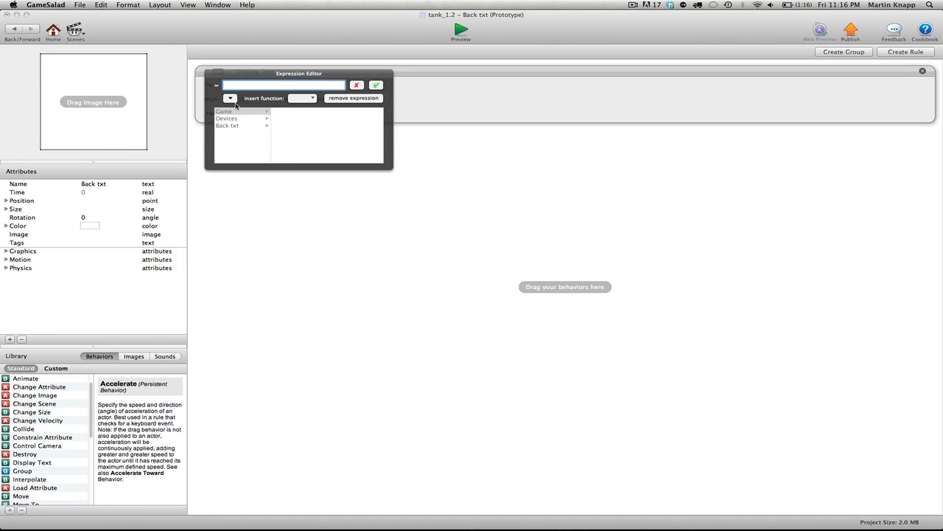
{"action": "left_click", "coordinate": [227, 126]}
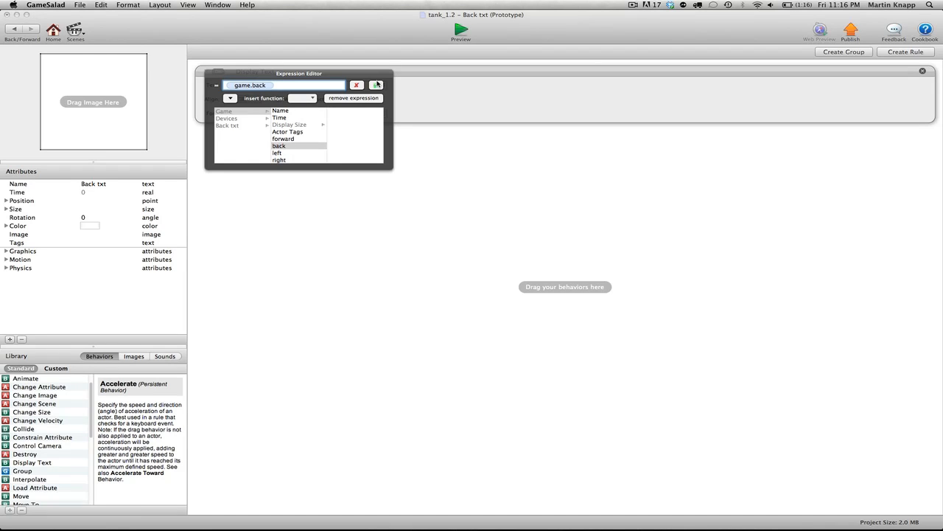
{"action": "left_click", "coordinate": [377, 84]}
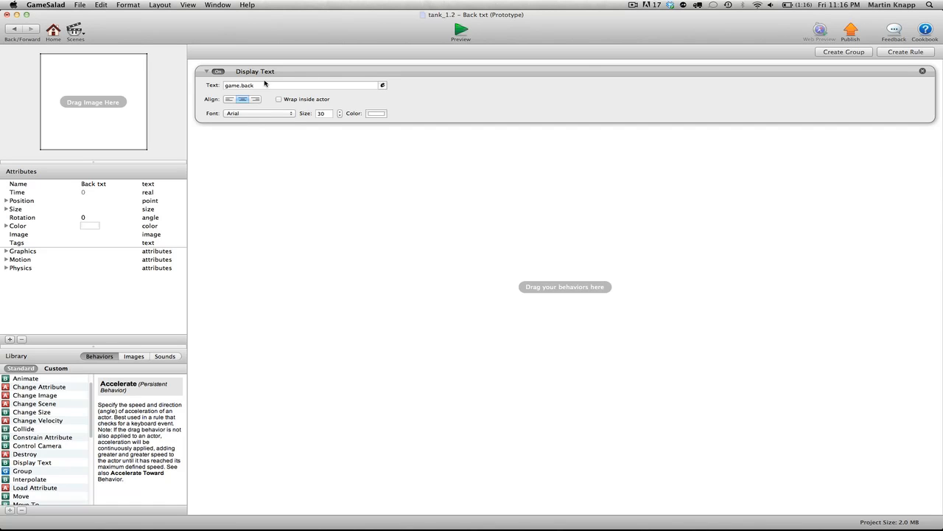
{"action": "left_click", "coordinate": [377, 112]}
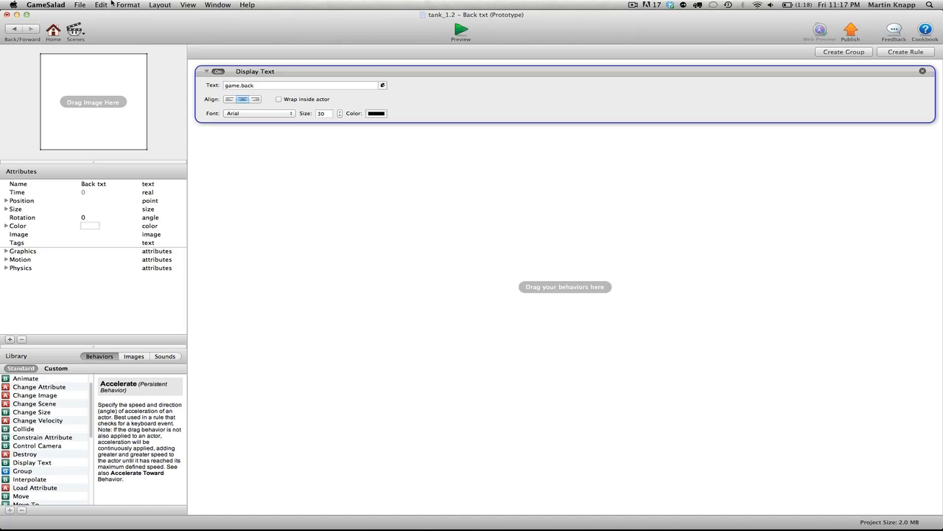
{"action": "left_click", "coordinate": [100, 5]}
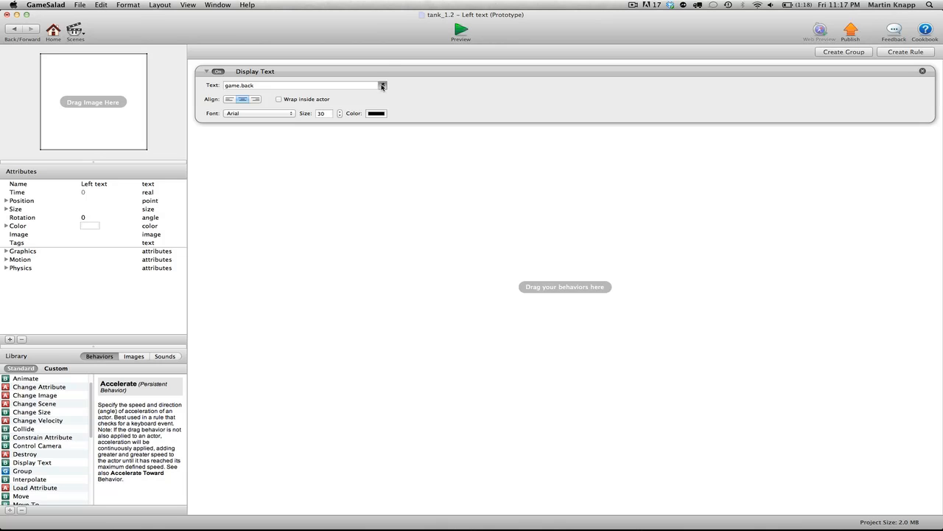
- Replace game.back with game.left in the Left text actor's Display Text
{"action": "left_click", "coordinate": [381, 86]}
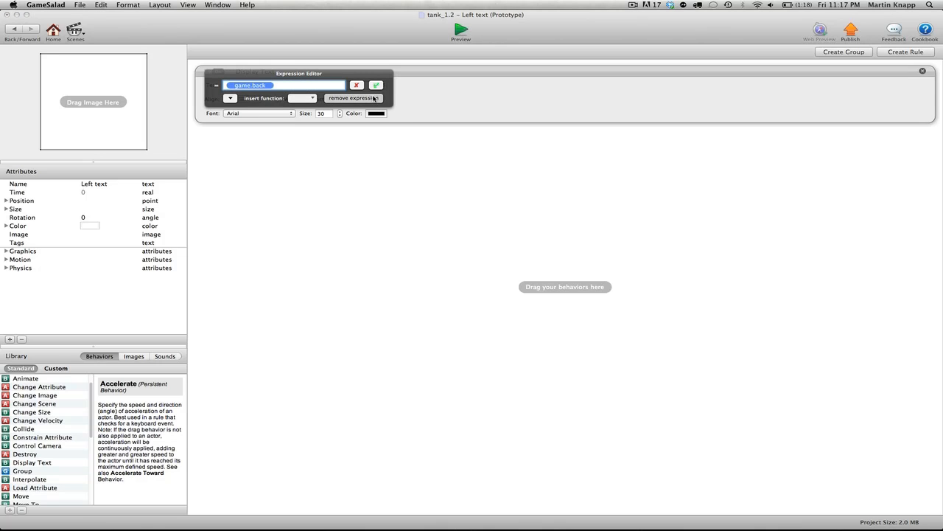
{"action": "left_click", "coordinate": [376, 84]}
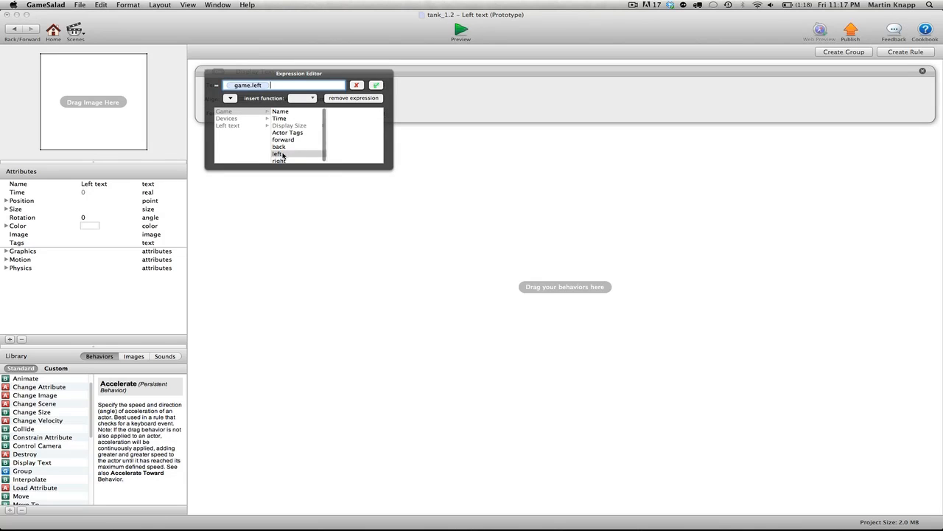
{"action": "left_click", "coordinate": [376, 84]}
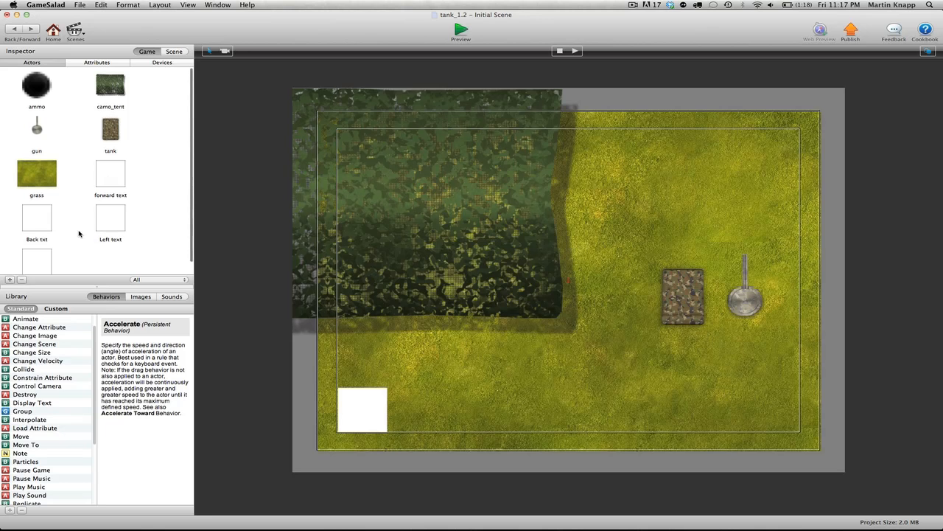
- Give the right text actor a Display Text behavior showing game.right
{"action": "double_click", "coordinate": [362, 410]}
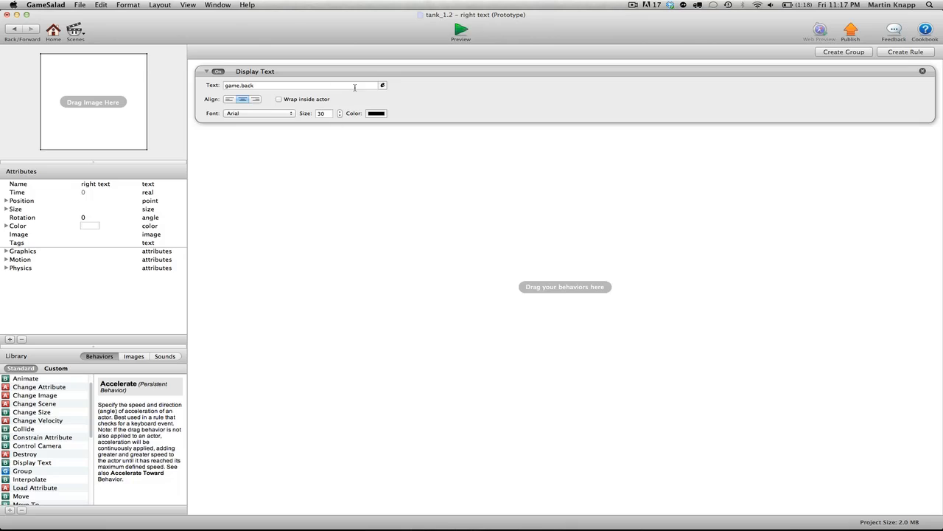
{"action": "type", "text": "Hello world!"}
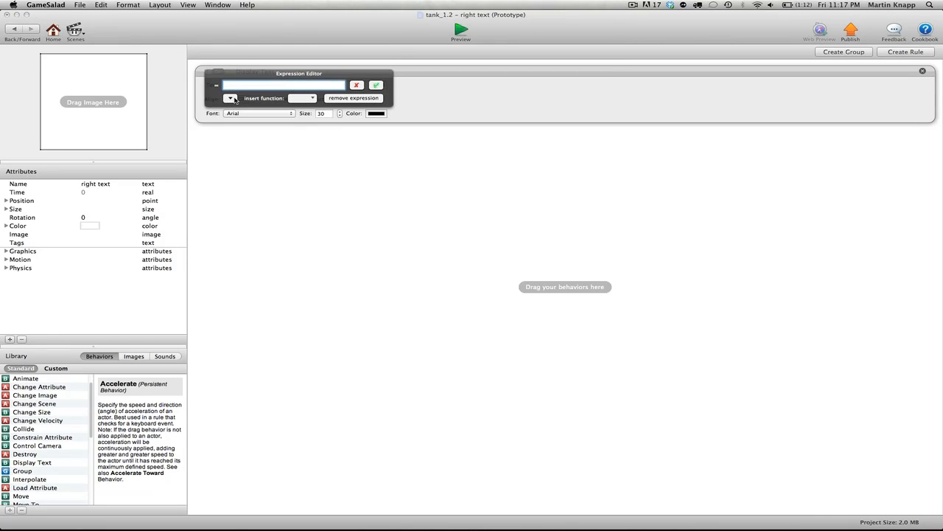
{"action": "left_click", "coordinate": [230, 97]}
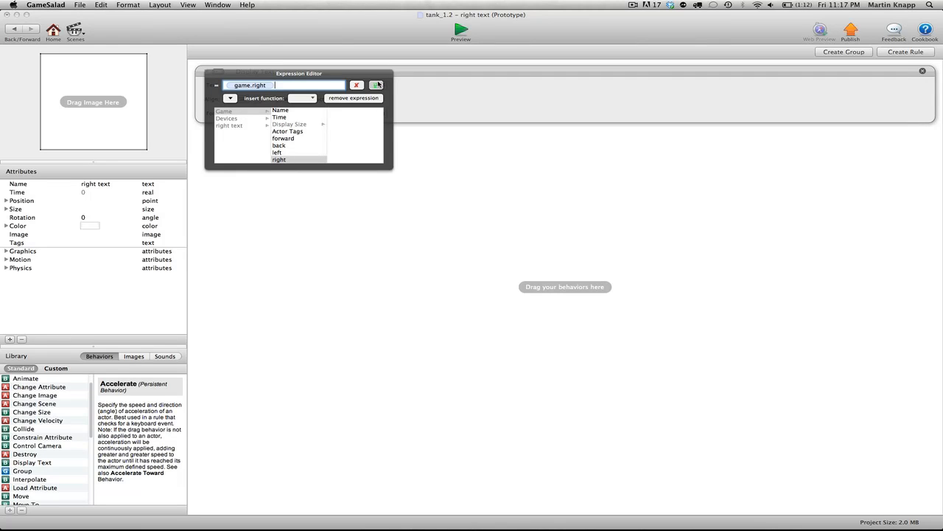
{"action": "left_click", "coordinate": [375, 84]}
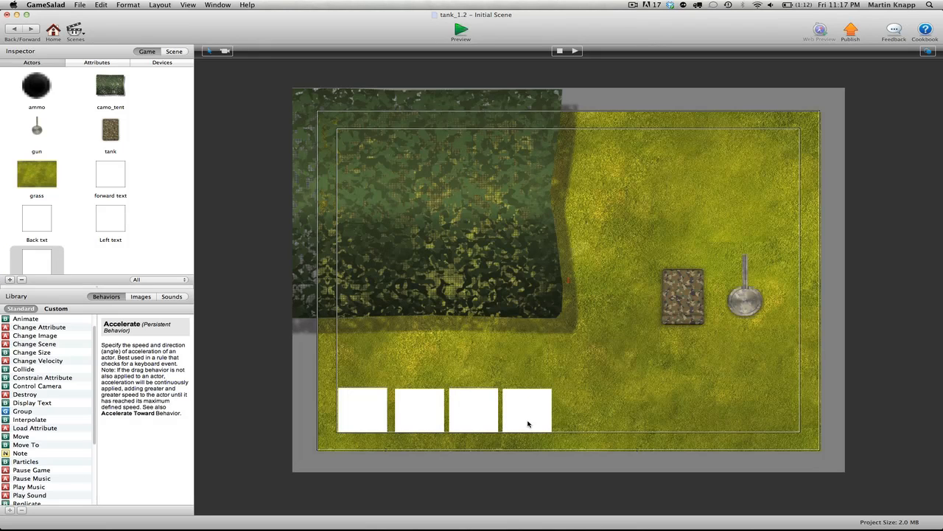
{"action": "mouse_move", "coordinate": [527, 407]}
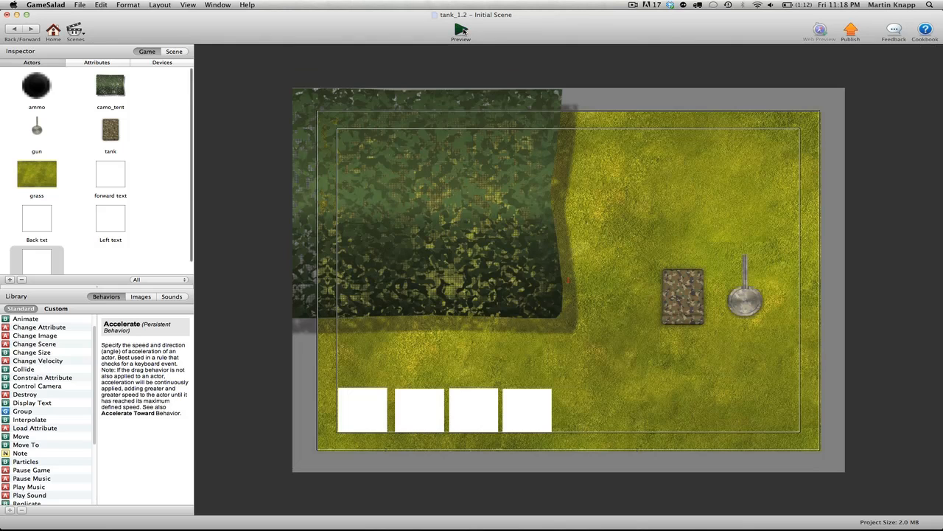
- Run the preview so all four bottom text boxes read none
{"action": "left_click", "coordinate": [460, 30]}
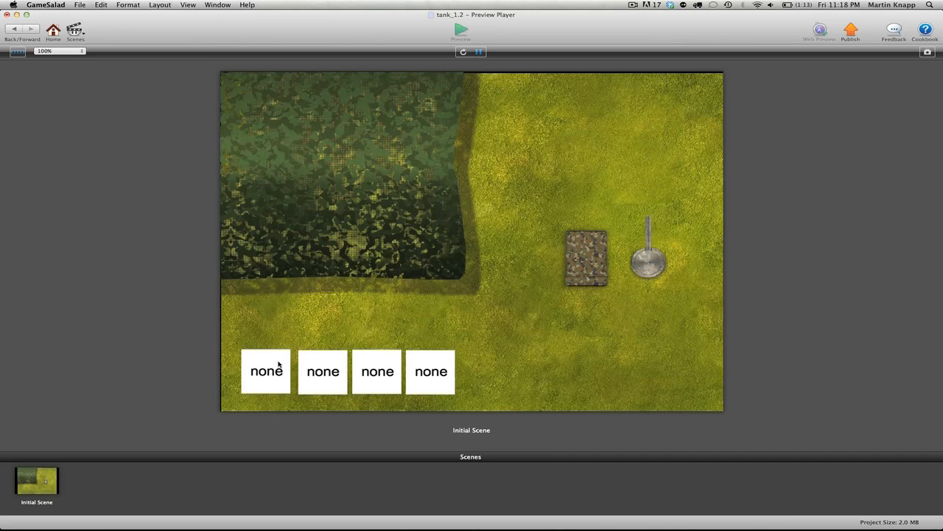
{"action": "mouse_move", "coordinate": [439, 382]}
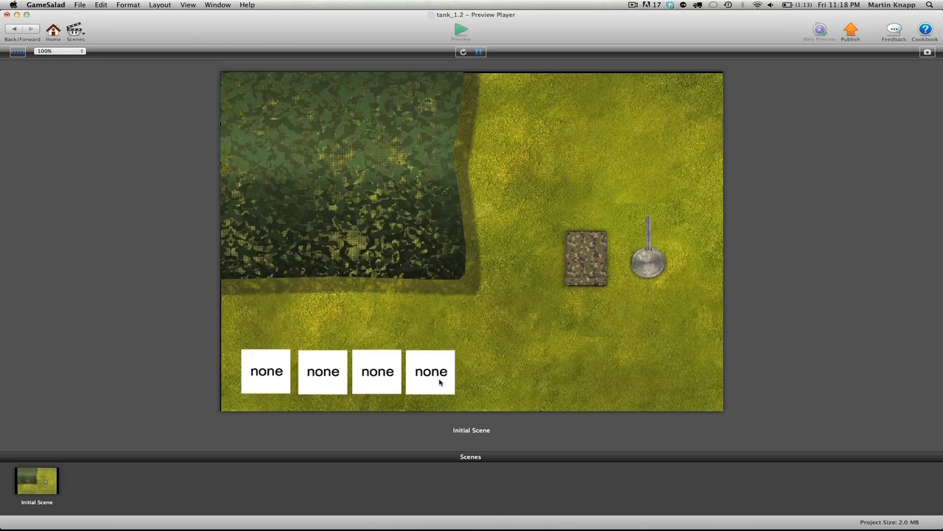
{"action": "mouse_move", "coordinate": [146, 90]}
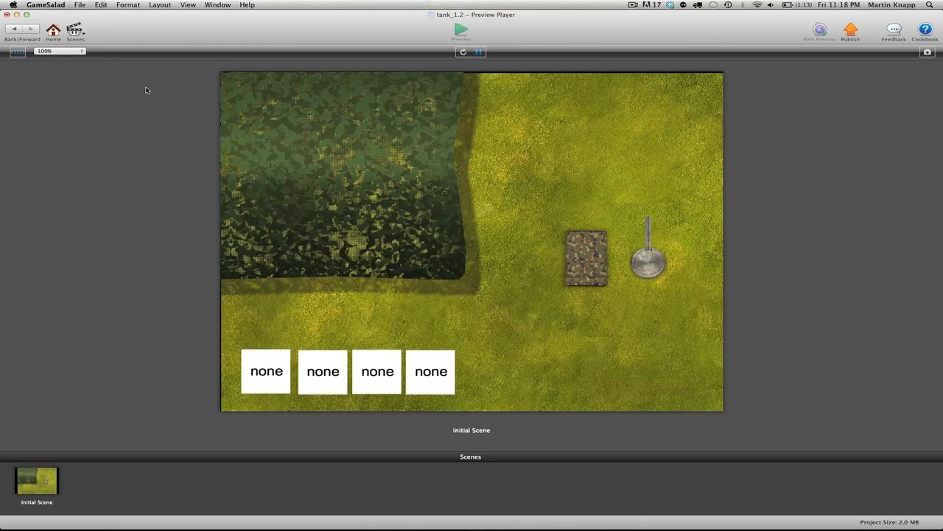